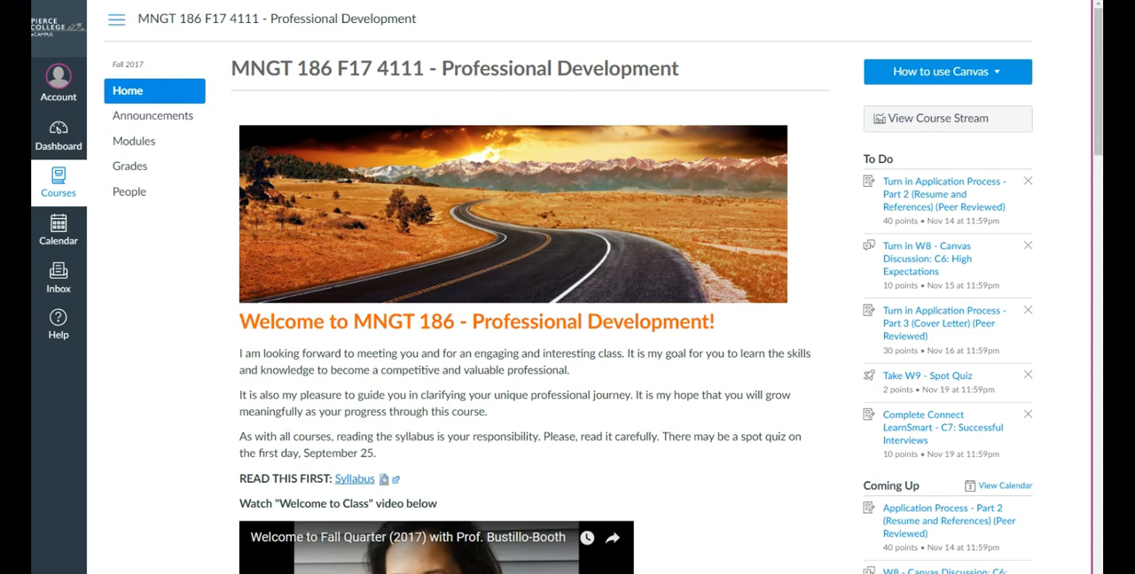
mouse_move(130, 172)
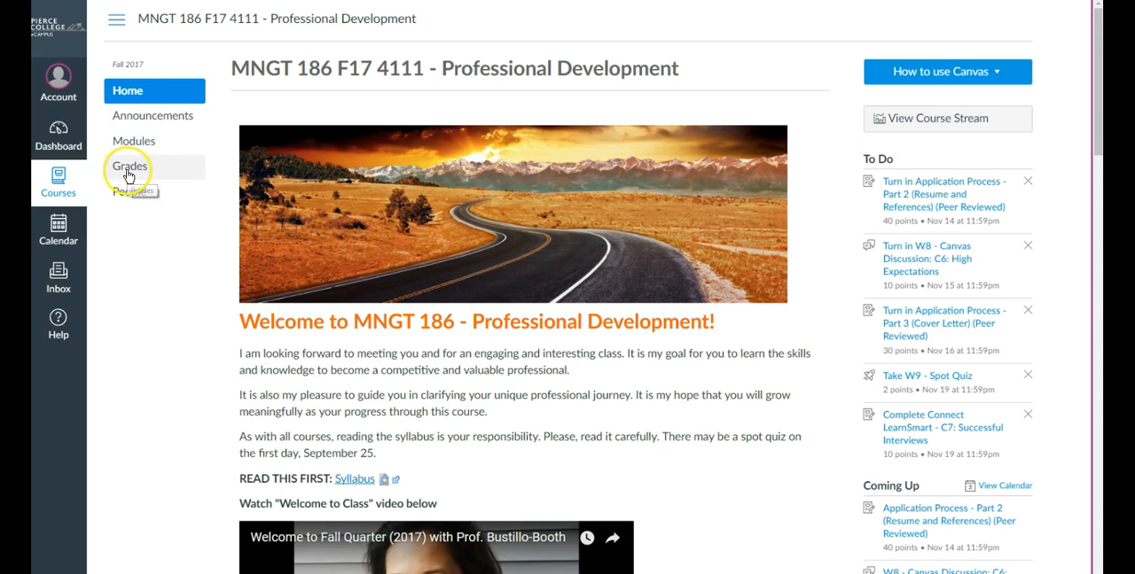
Step: Open the Grades page for Test Student and scroll through the assignments and due dates
left_click(129, 166)
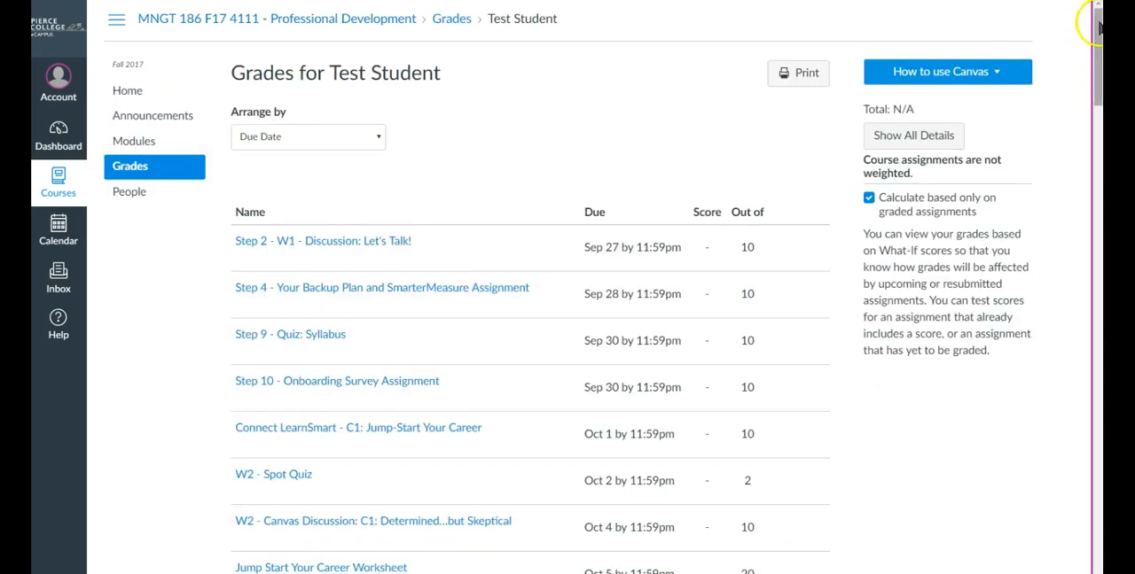
scroll("down", 3)
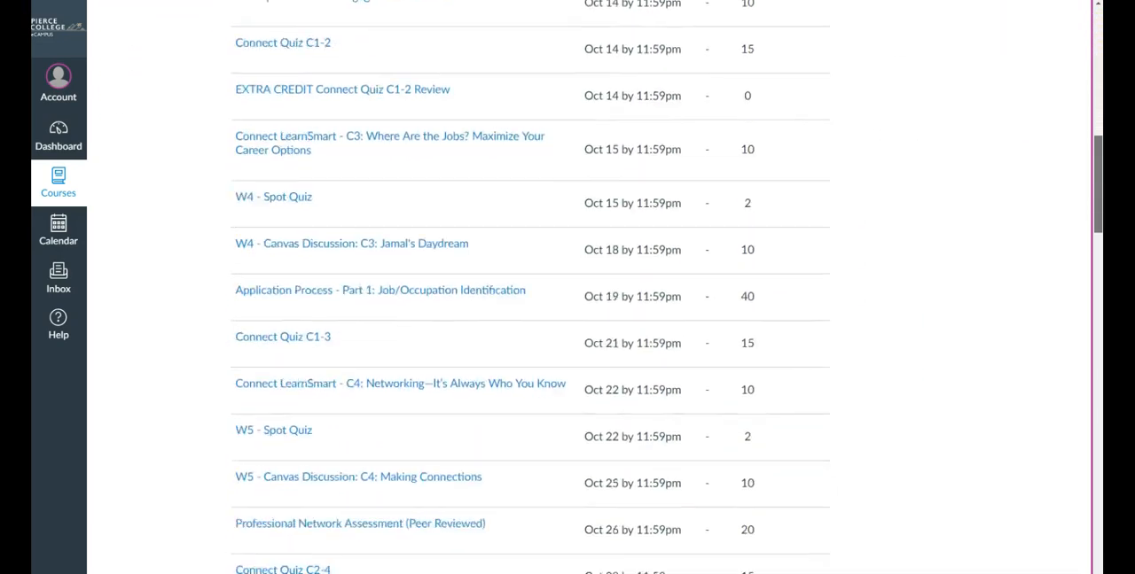
scroll("down", 3)
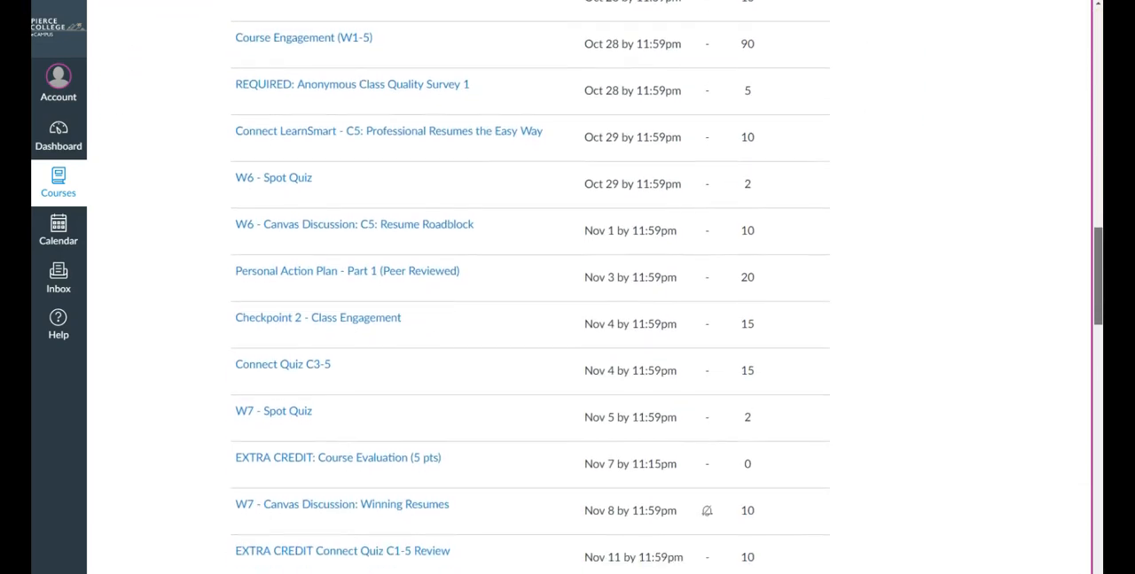
scroll("down", 3)
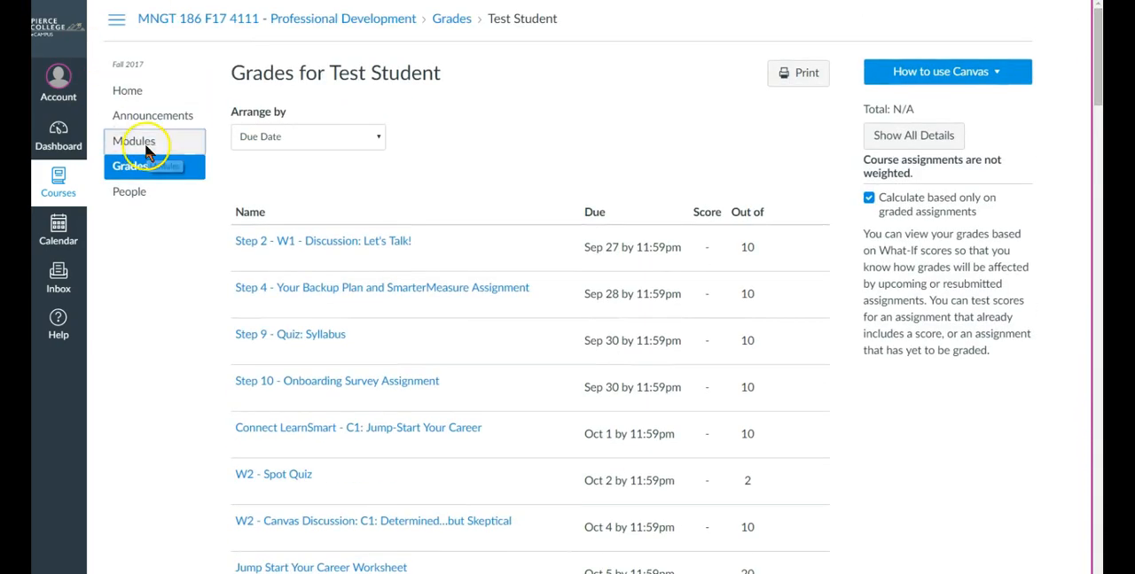
Step: Open Modules and scroll down to the expanded W7 - Professional Resumes (P2) module
left_click(133, 141)
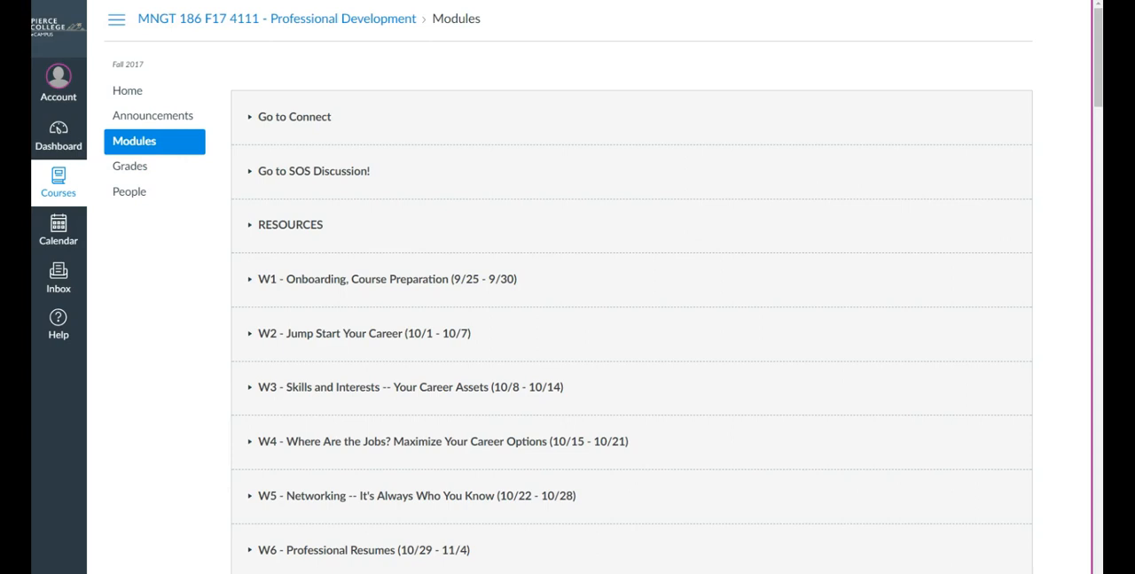
scroll("down", 3)
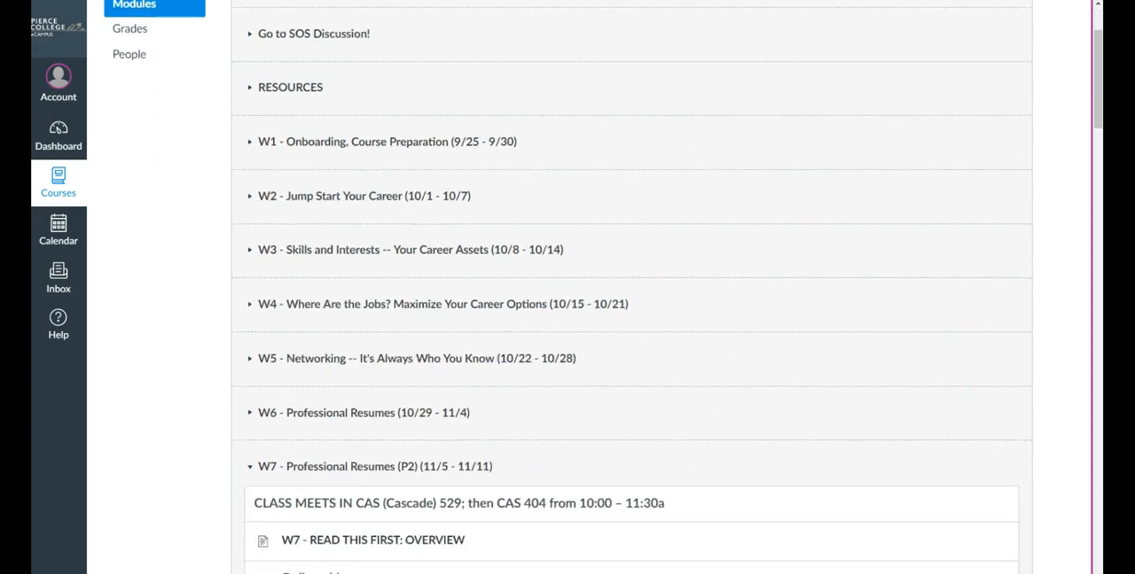
scroll("down", 3)
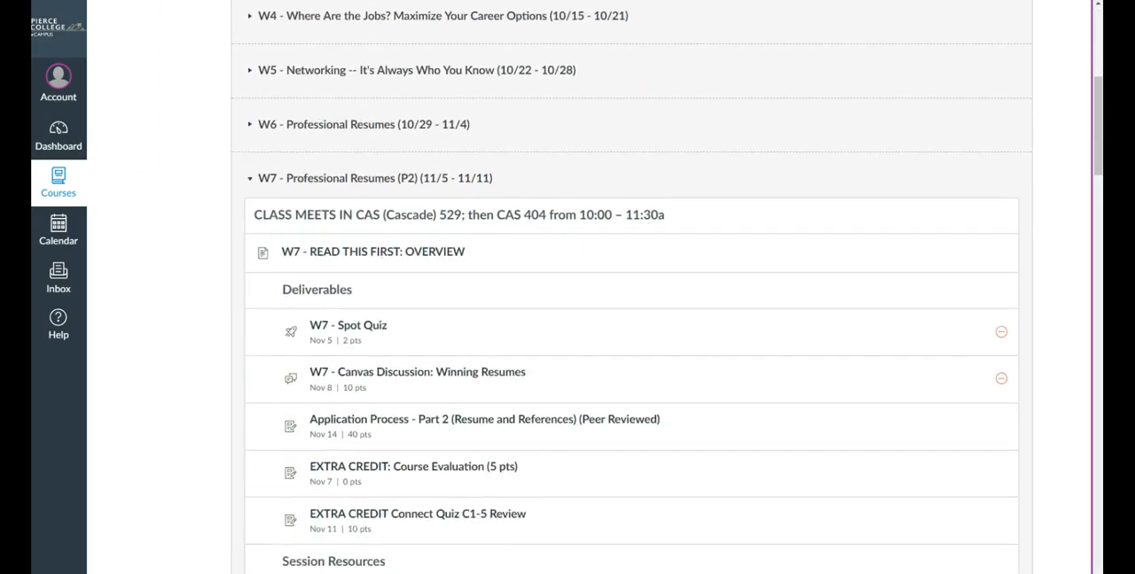
scroll("down", 3)
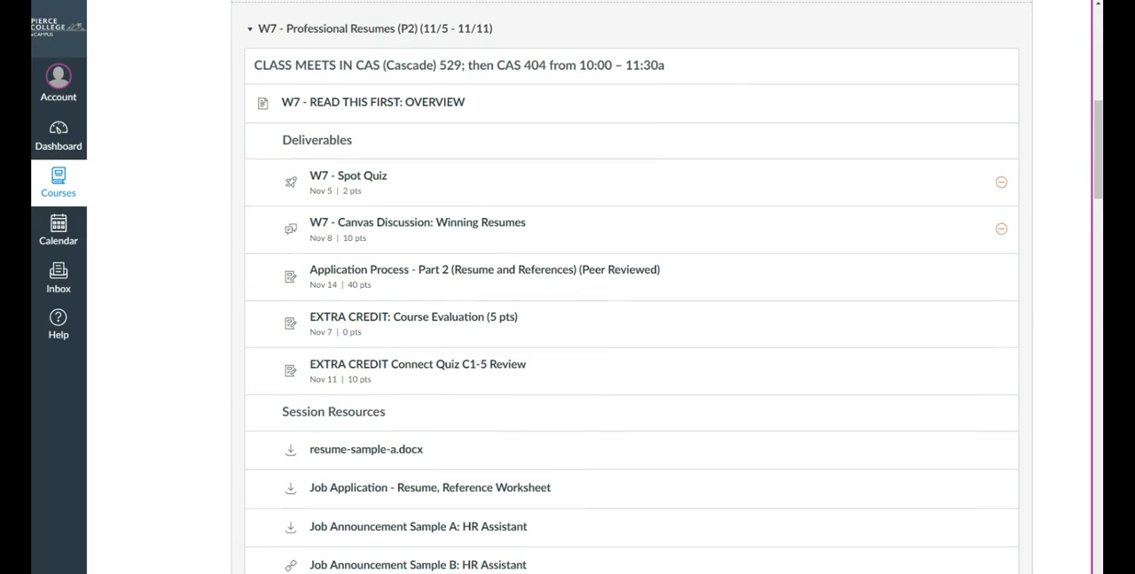
mouse_move(380, 270)
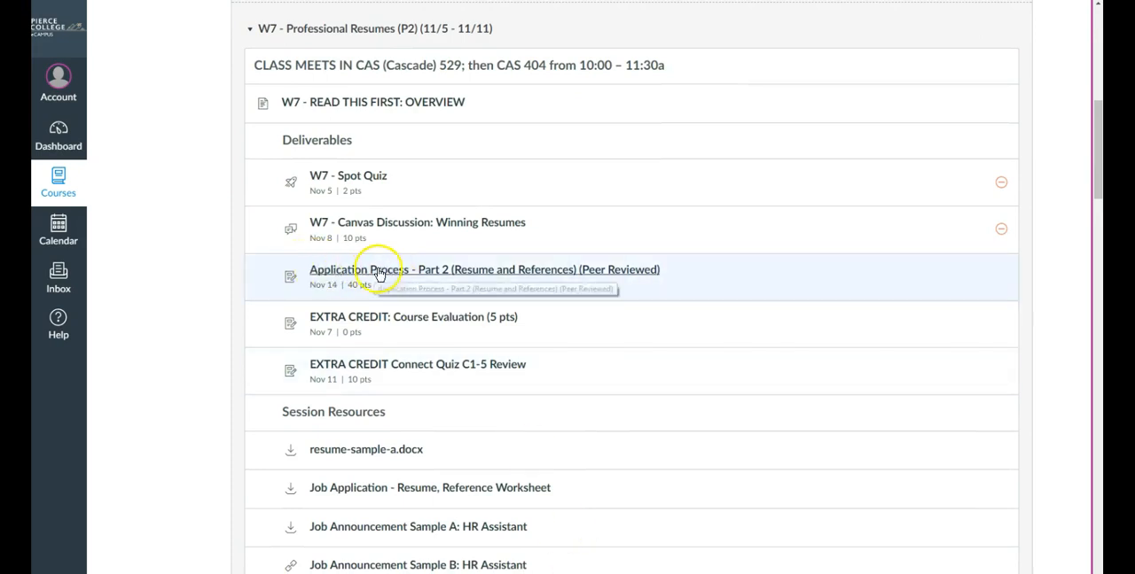
mouse_move(430, 289)
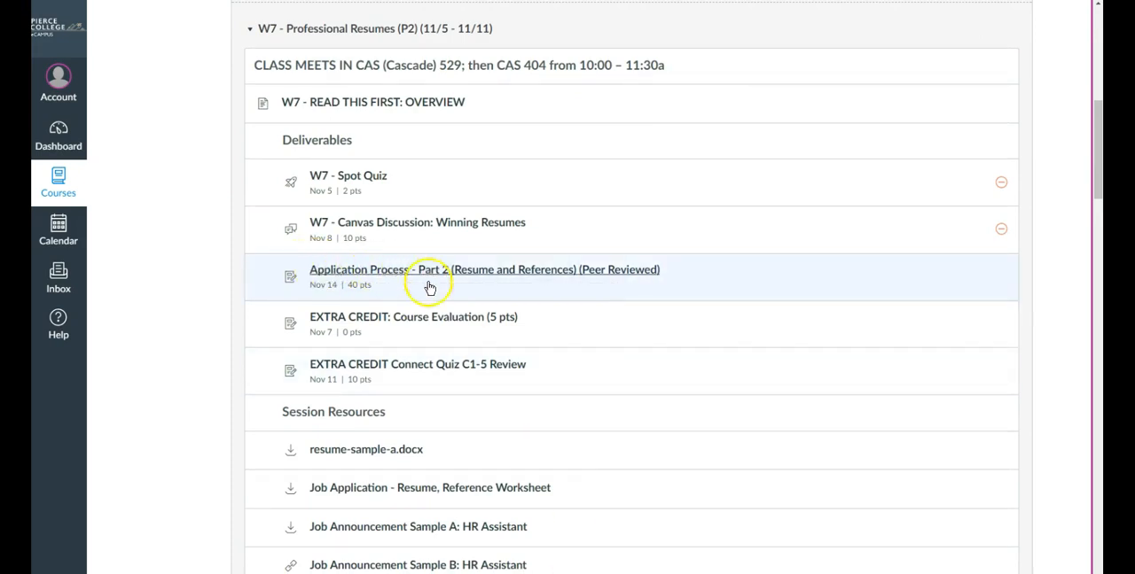
Step: Open Application Process - Part 2 (Resume and References) and read through its Tasks directions
left_click(484, 269)
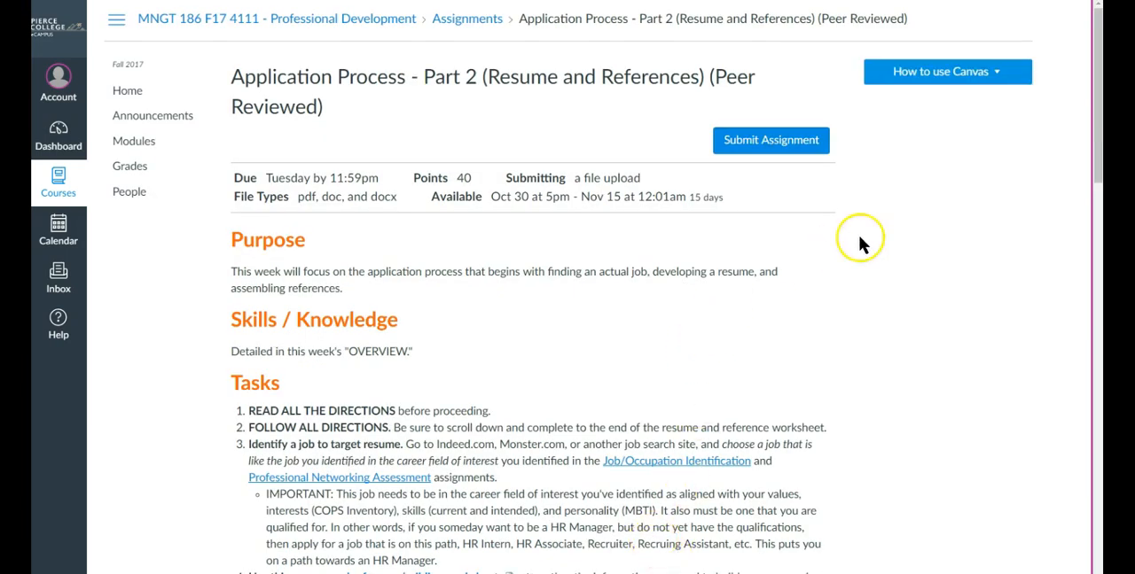
scroll("down", 3)
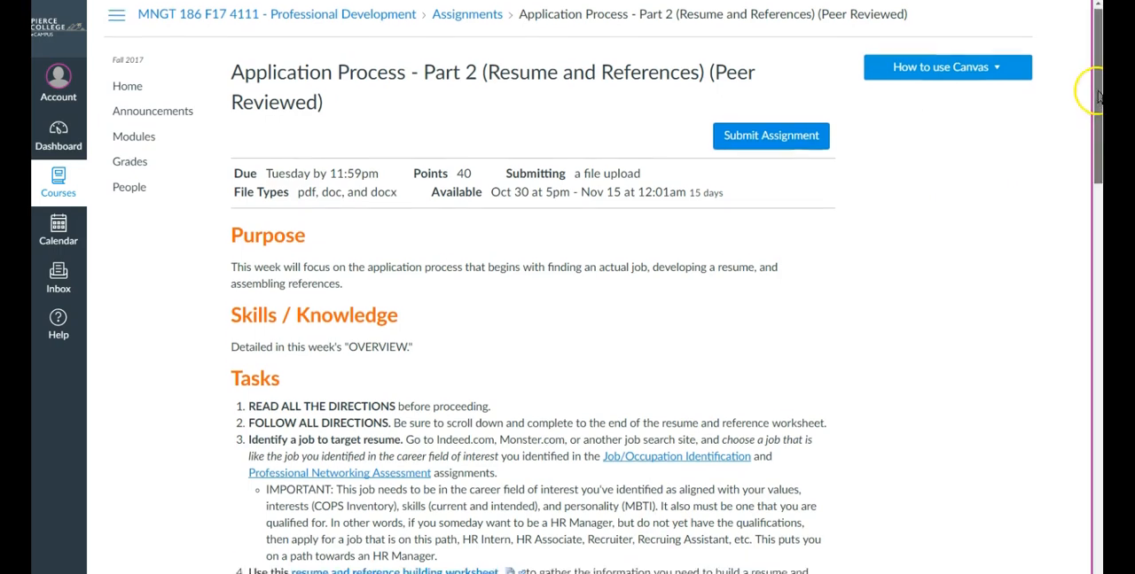
scroll("down", 3)
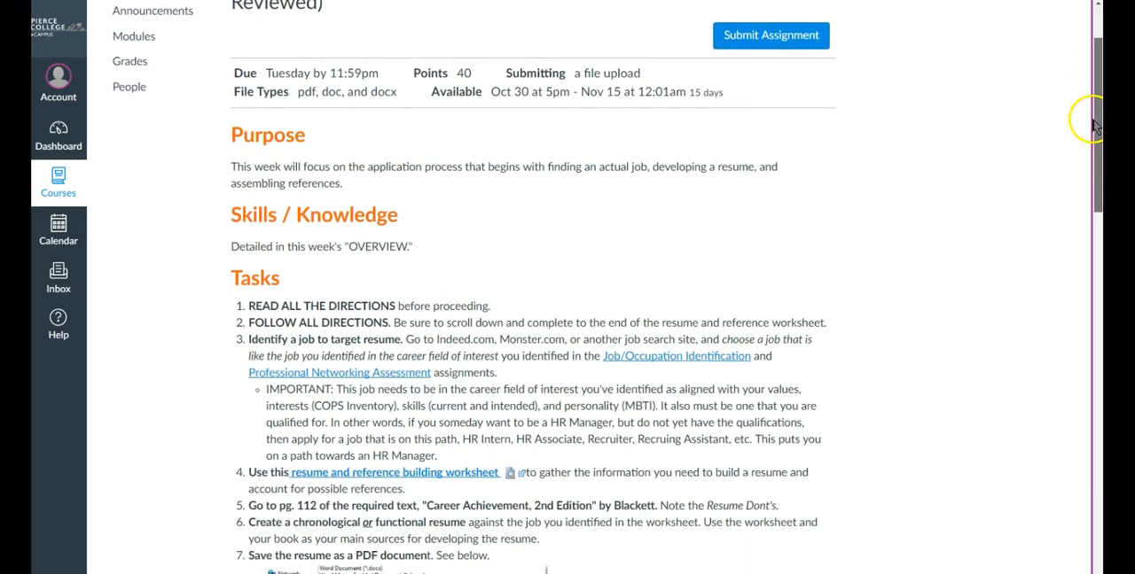
scroll("down", 3)
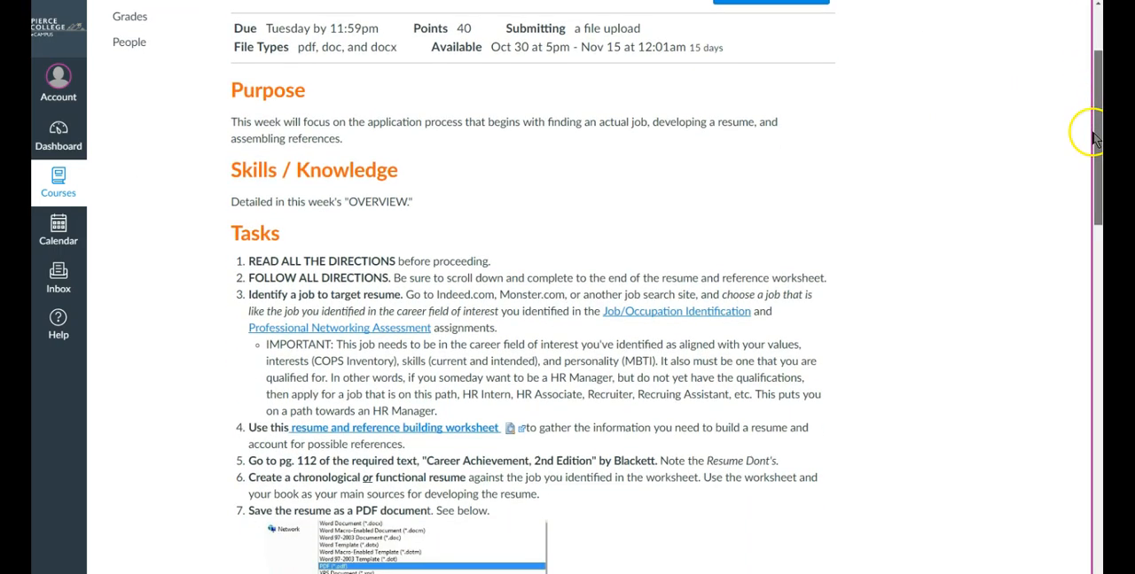
scroll("down", 3)
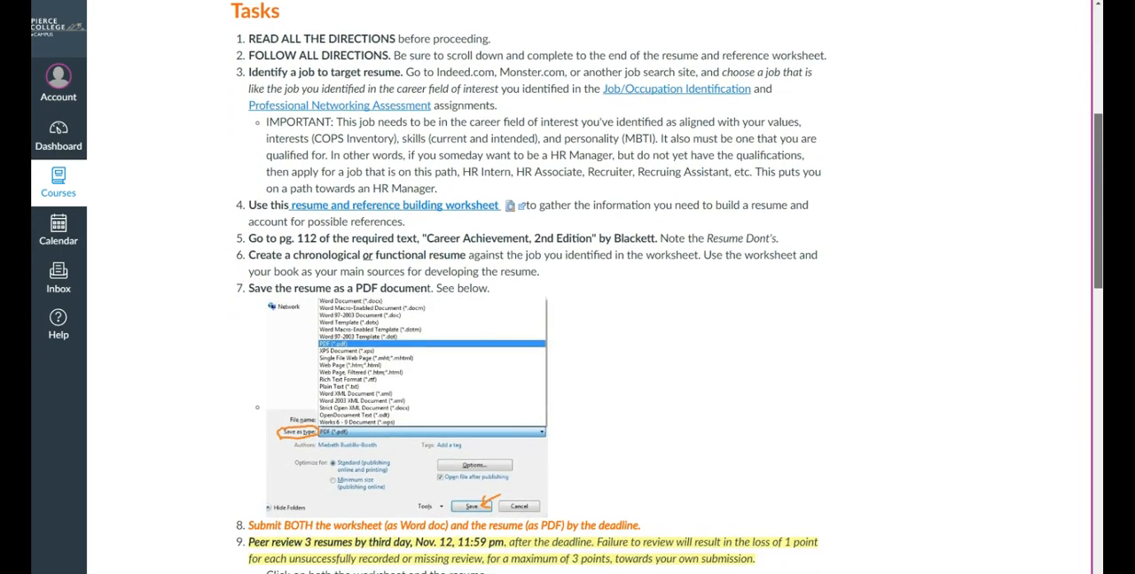
scroll("down", 3)
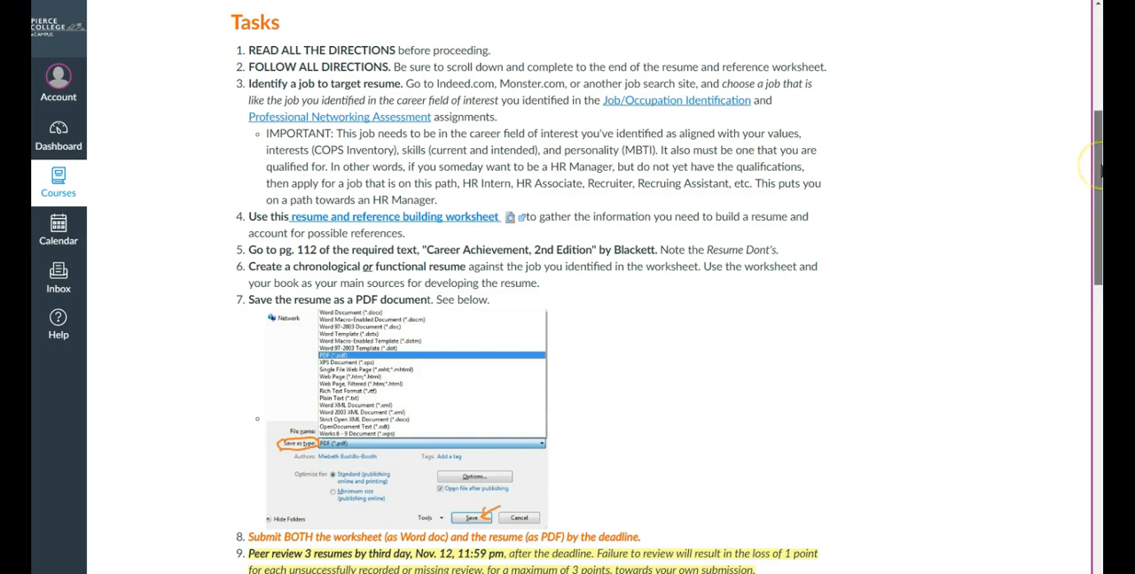
scroll("down", 3)
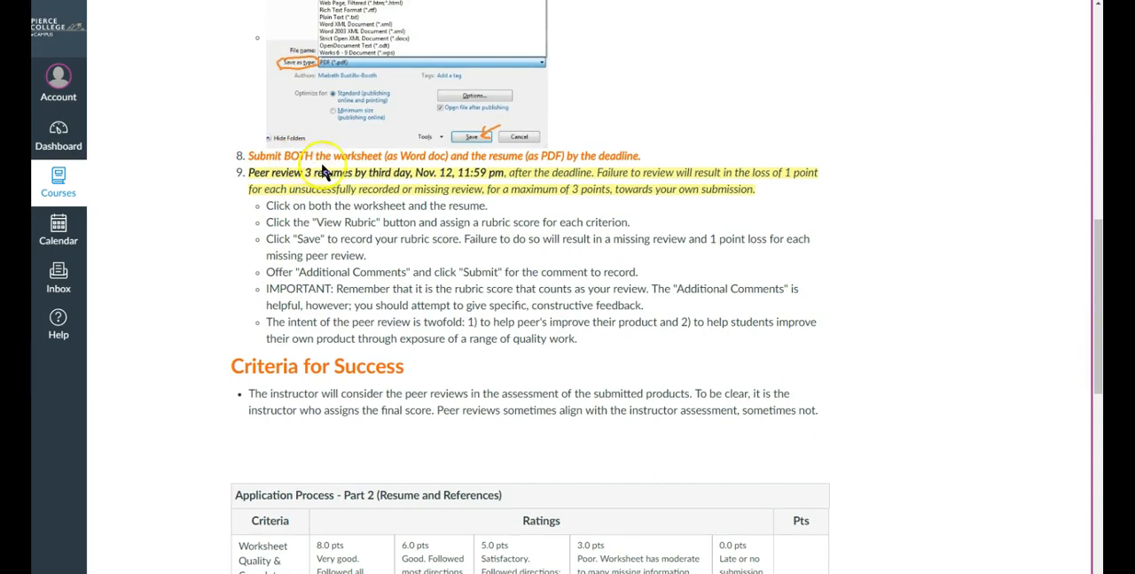
double_click(357, 155)
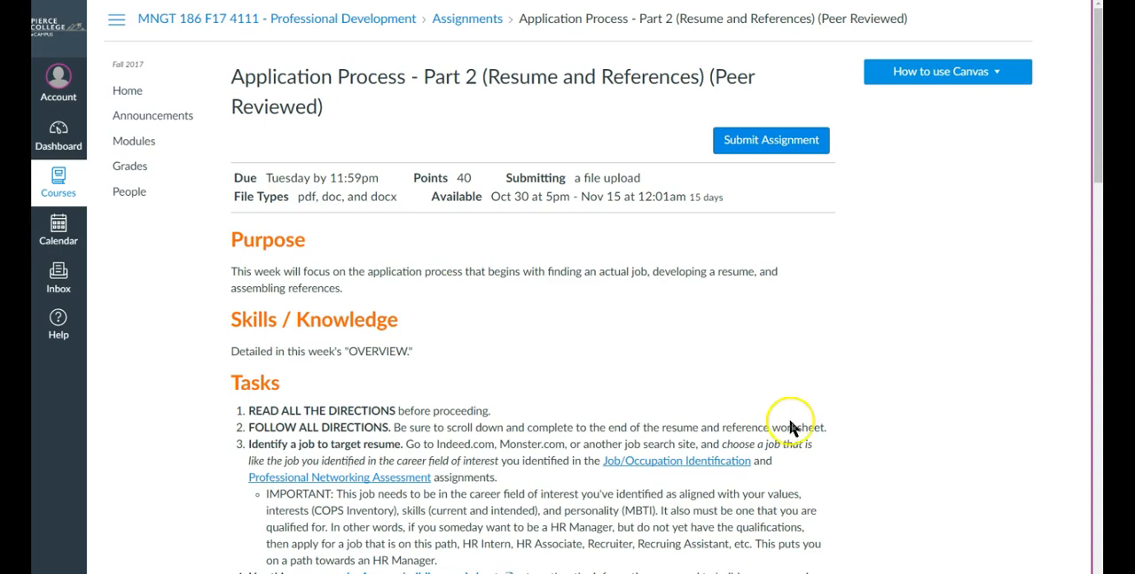
mouse_move(795, 116)
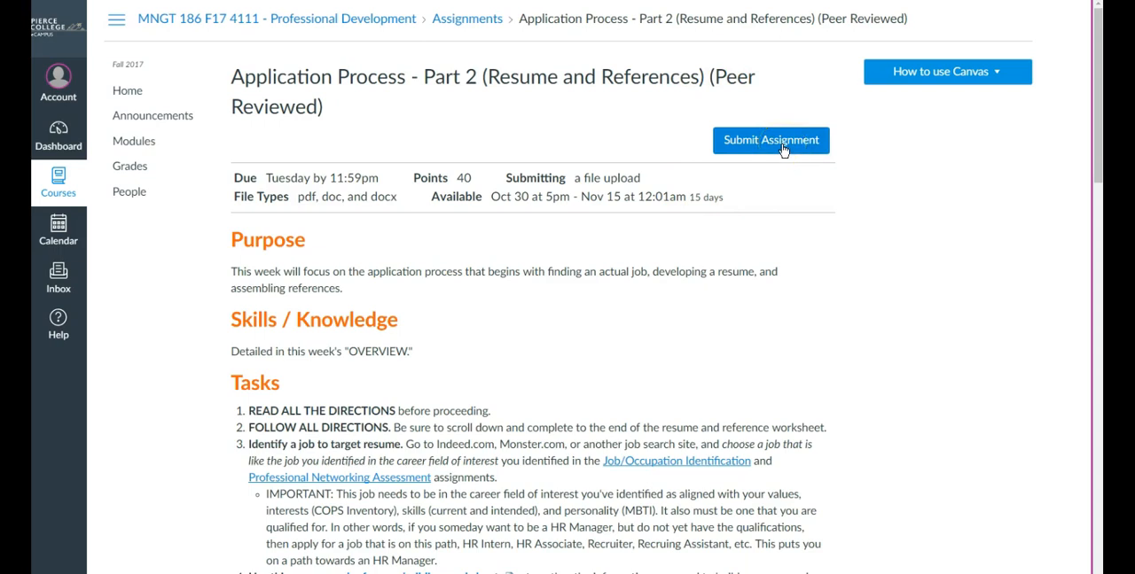
Step: Start a submission and scroll to the File Upload form with Choose File
left_click(769, 140)
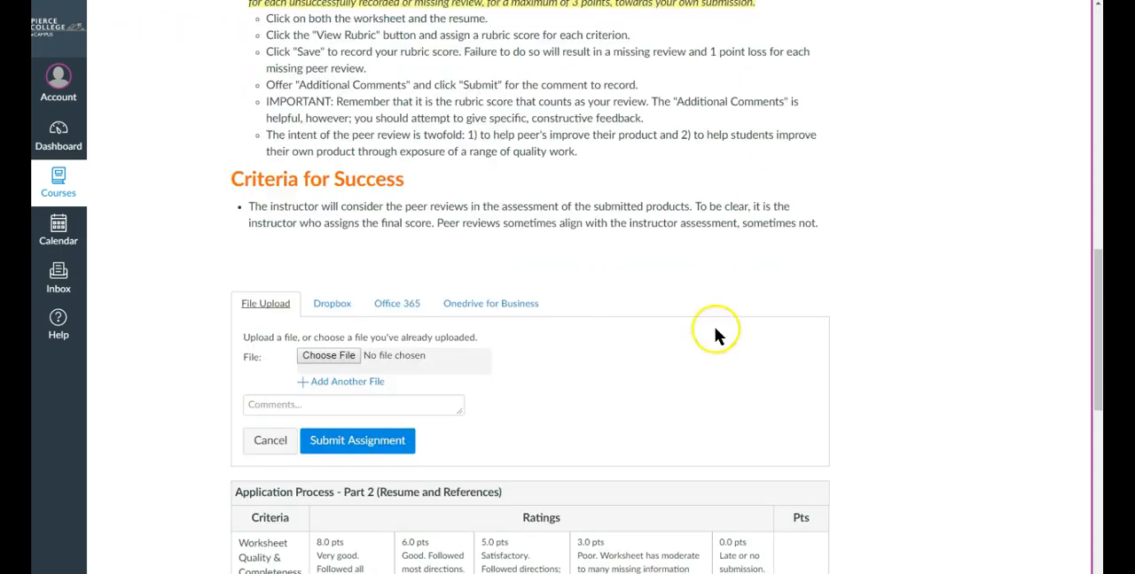
scroll("down", 3)
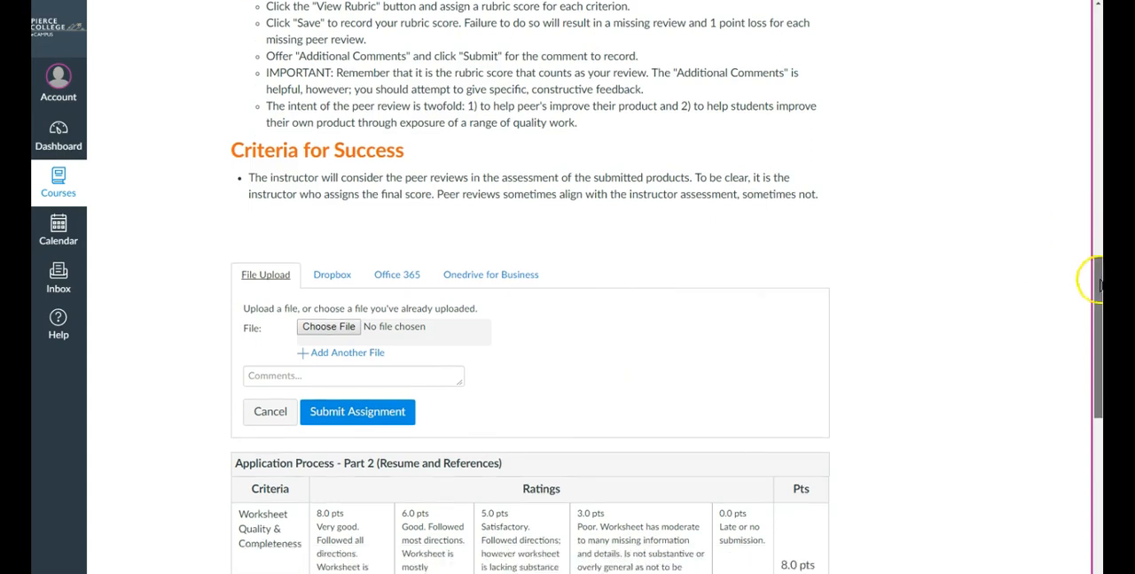
scroll("down", 3)
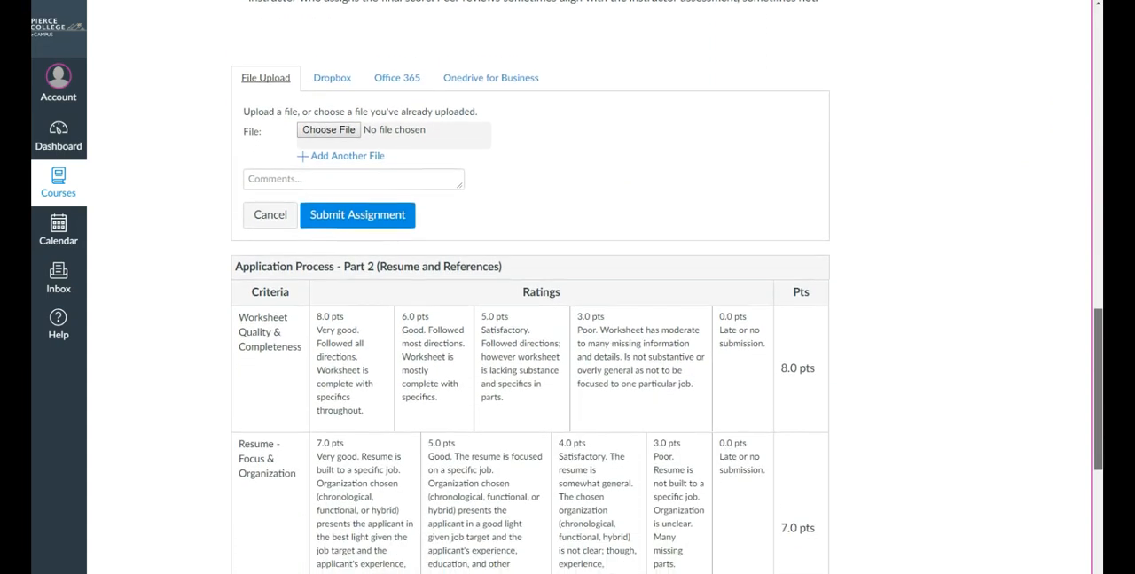
scroll("down", 3)
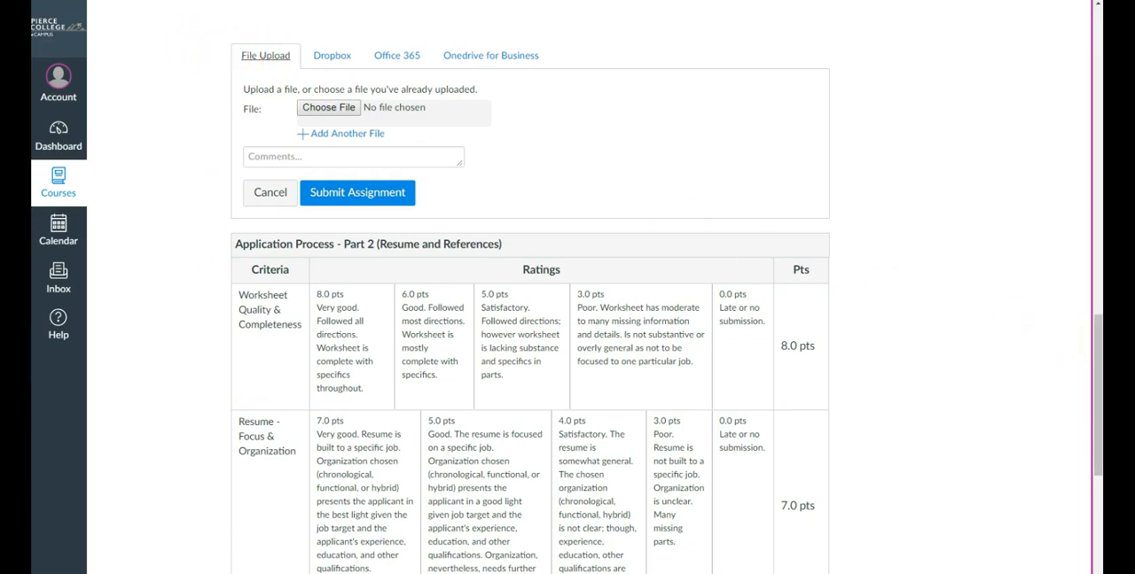
mouse_move(417, 67)
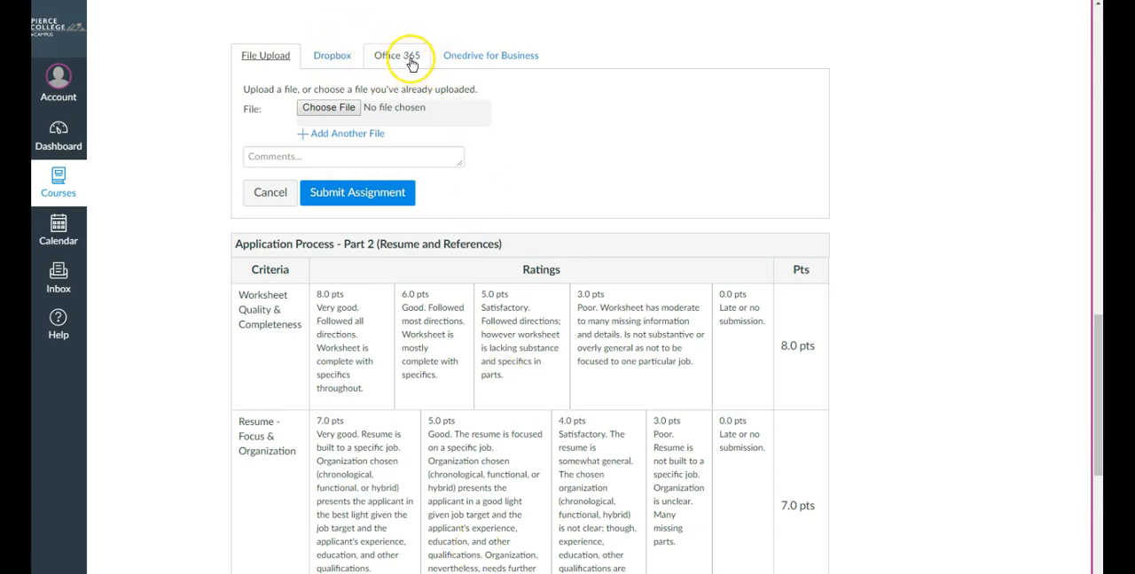
mouse_move(501, 55)
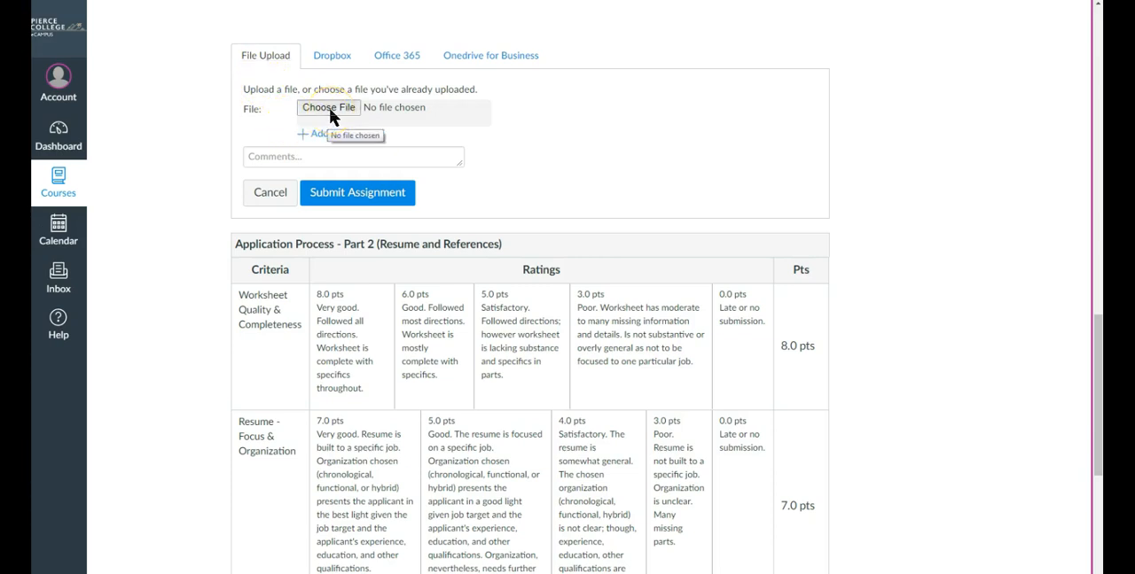
Step: Choose mngt-186-prof-dev-worksheet-b.docx from the file picker as the first upload
left_click(328, 107)
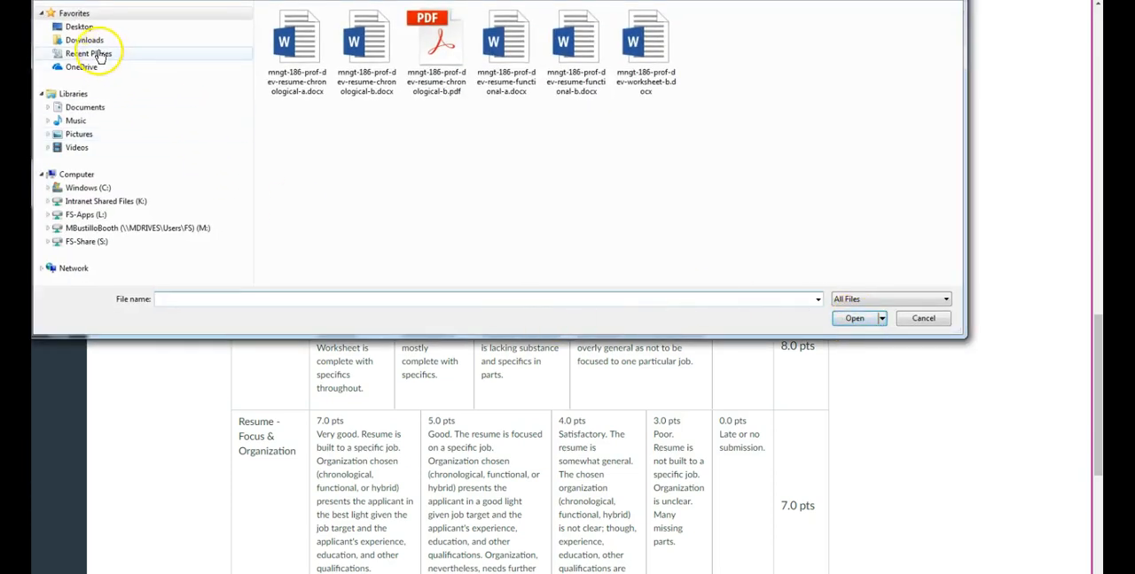
left_click(646, 44)
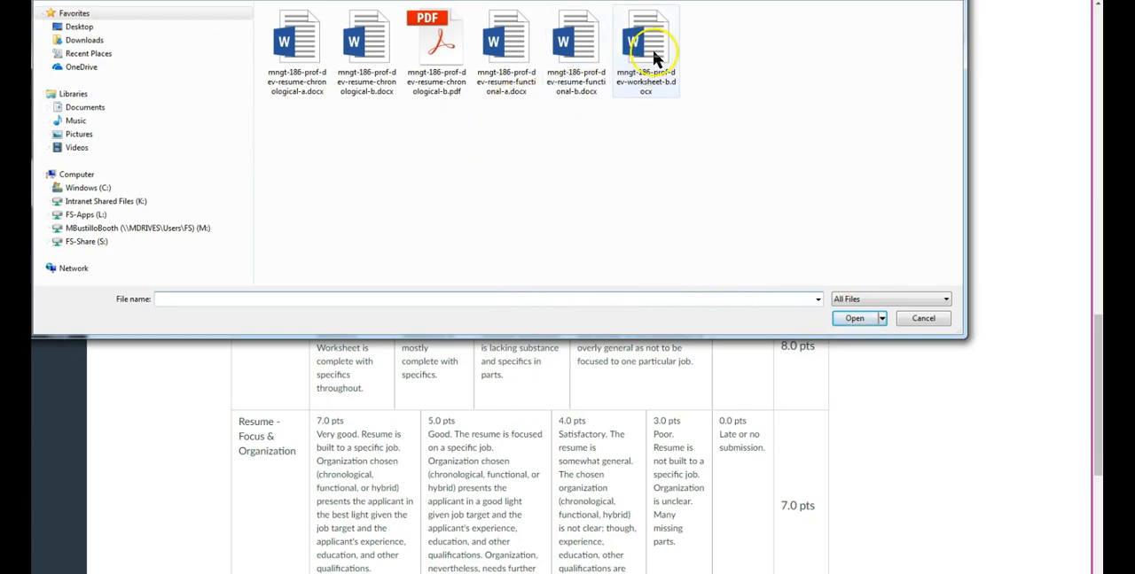
mouse_move(647, 62)
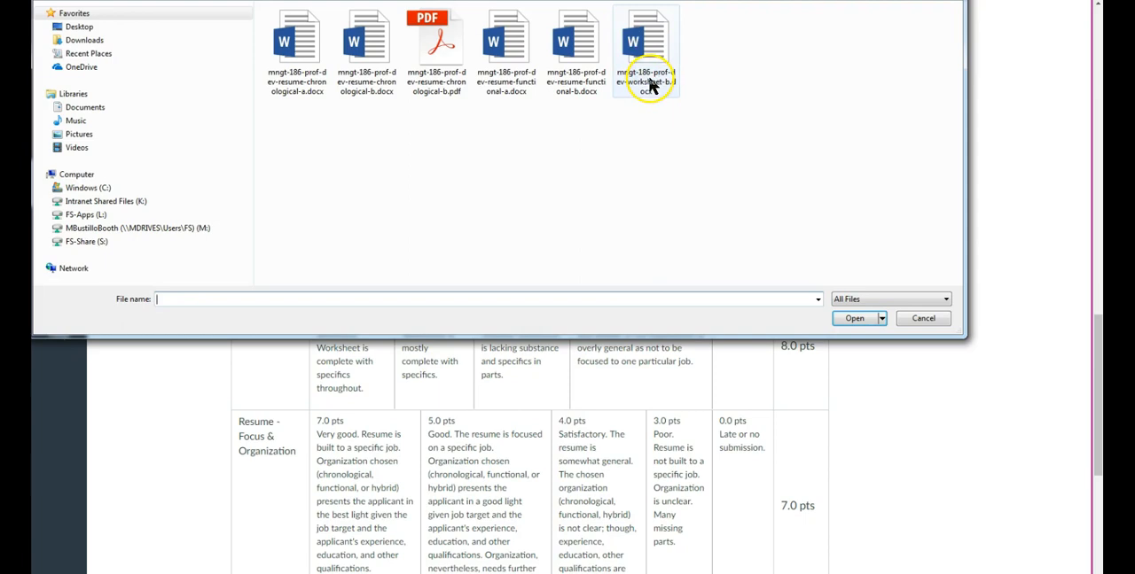
left_click(646, 44)
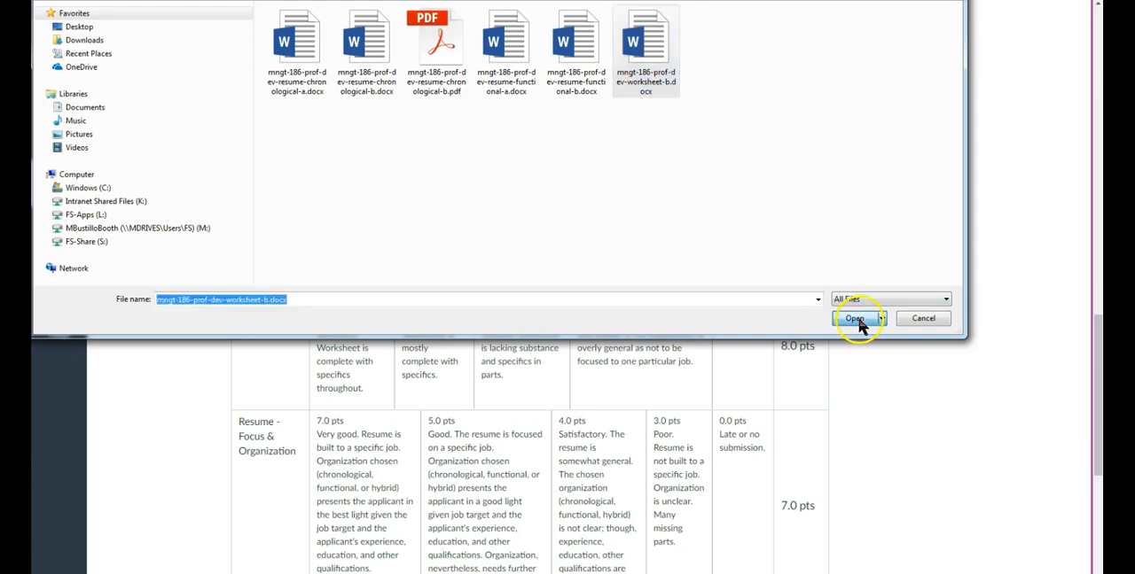
left_click(853, 318)
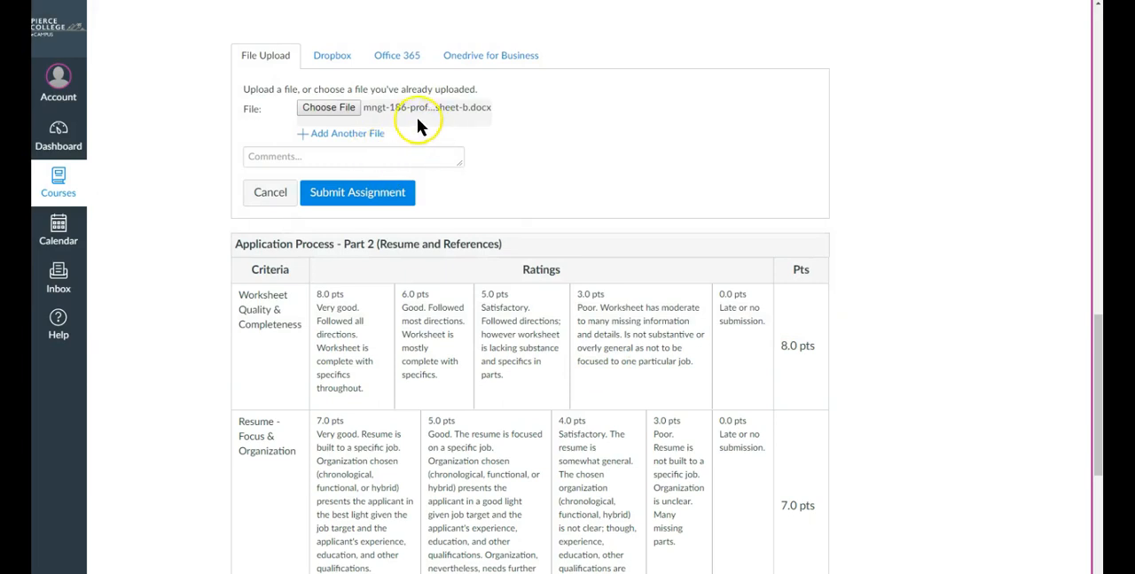
mouse_move(452, 113)
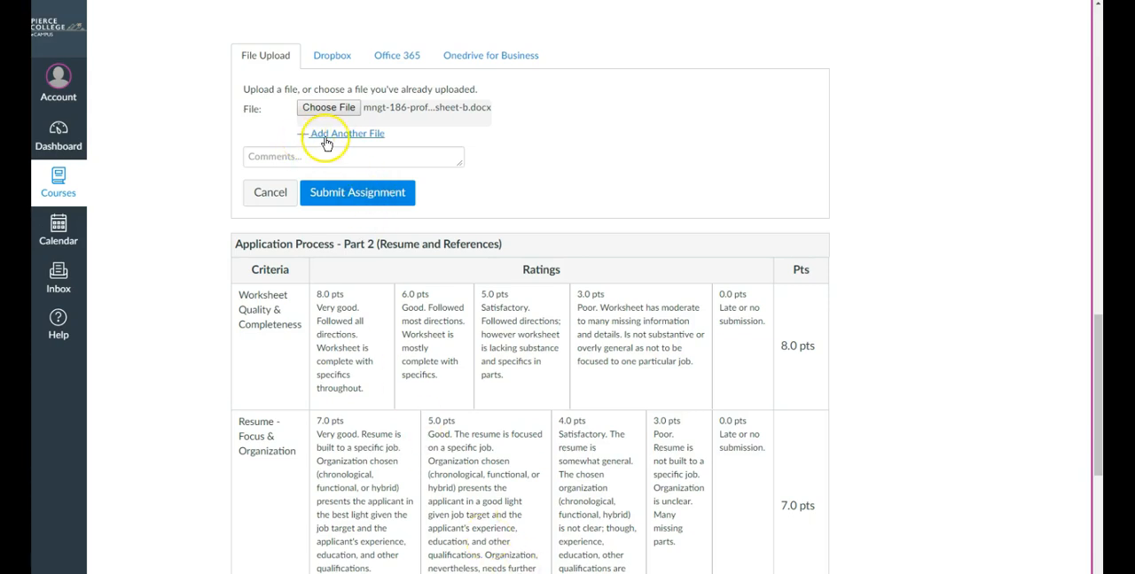
Step: Add a second file slot and attach mngt-186-prof-dev-resume-chronological-a.docx
left_click(347, 133)
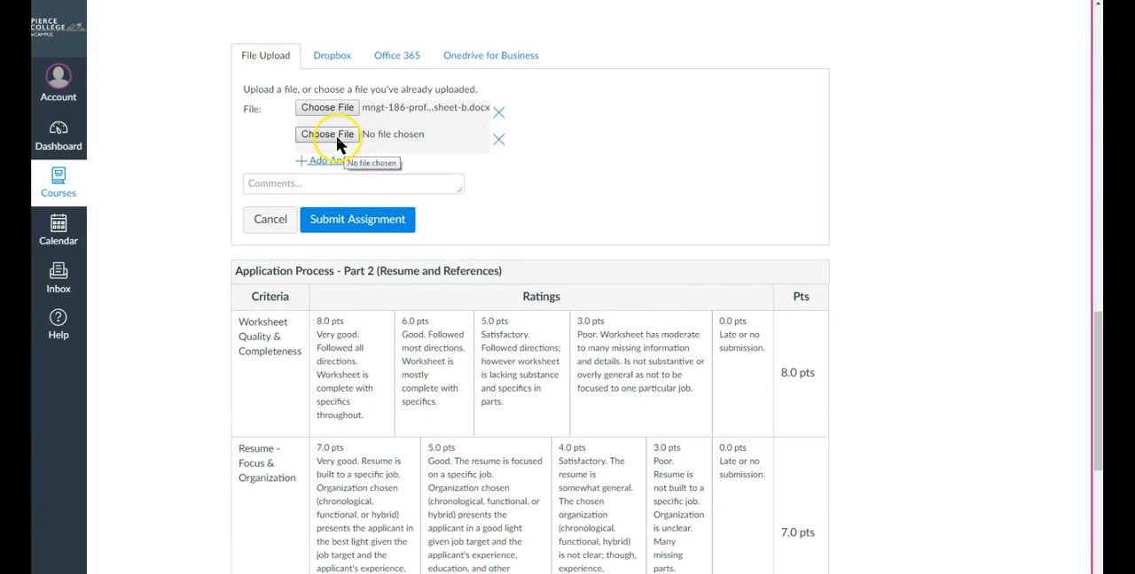
left_click(326, 134)
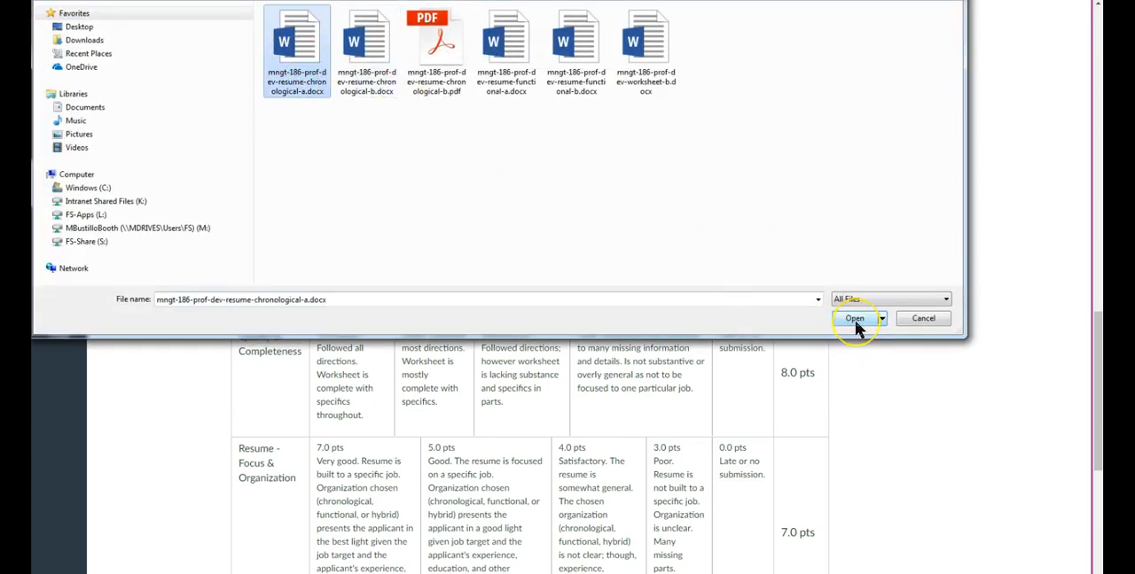
left_click(853, 318)
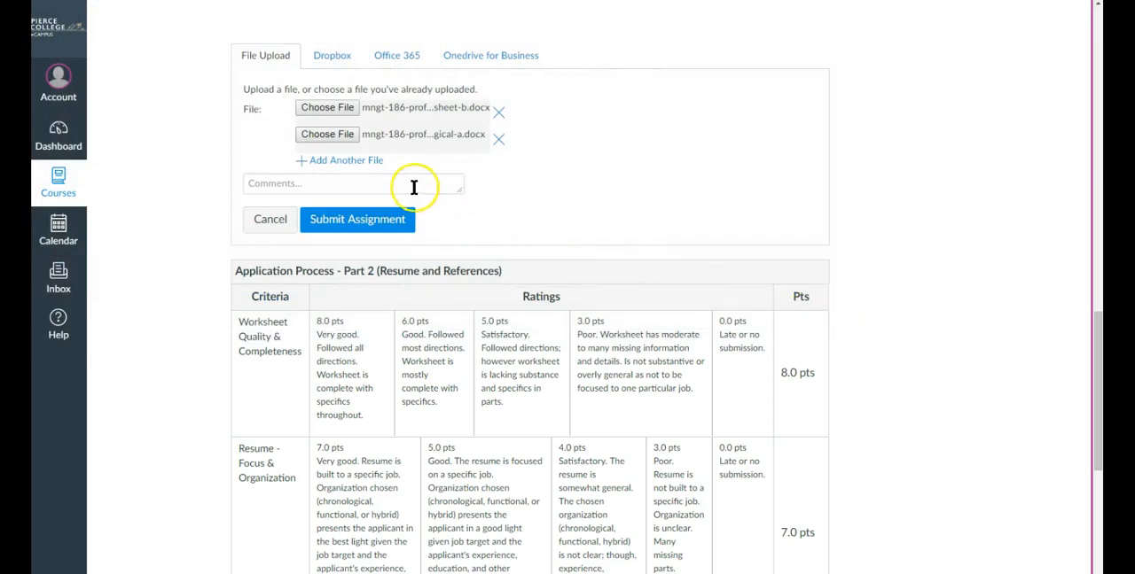
mouse_move(394, 134)
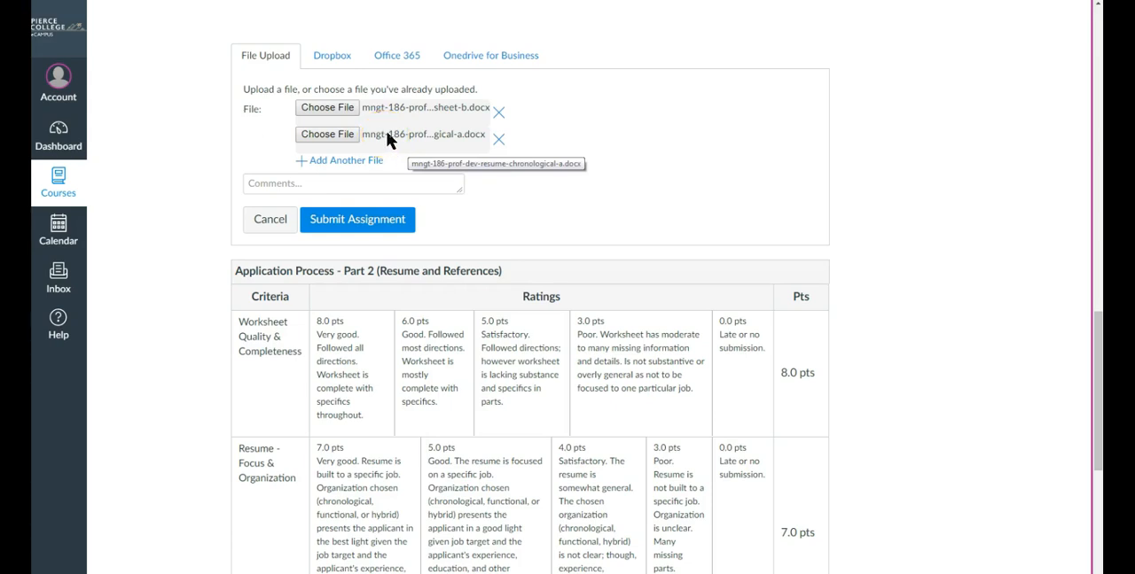
mouse_move(397, 142)
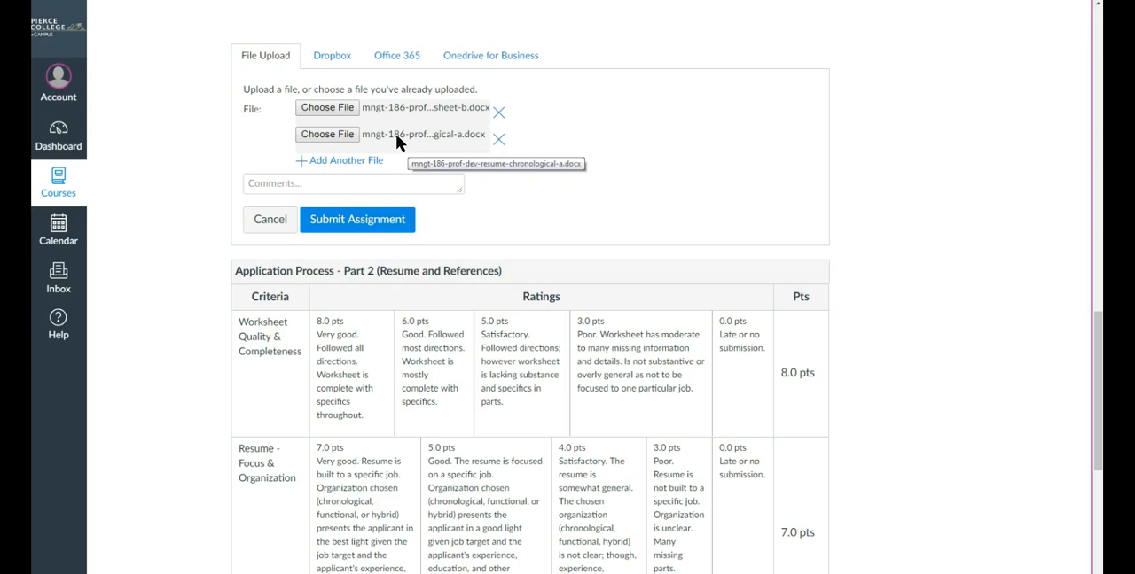
mouse_move(497, 139)
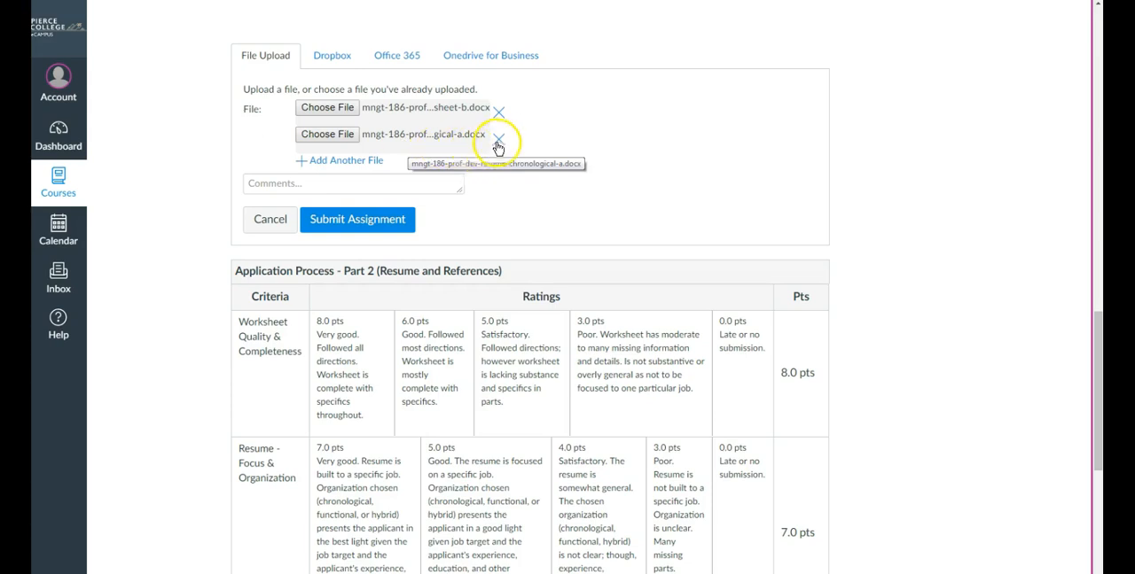
Step: Remove resume A and attach mngt-186-prof-dev-resume-chronological-b.pdf as the second file
left_click(498, 142)
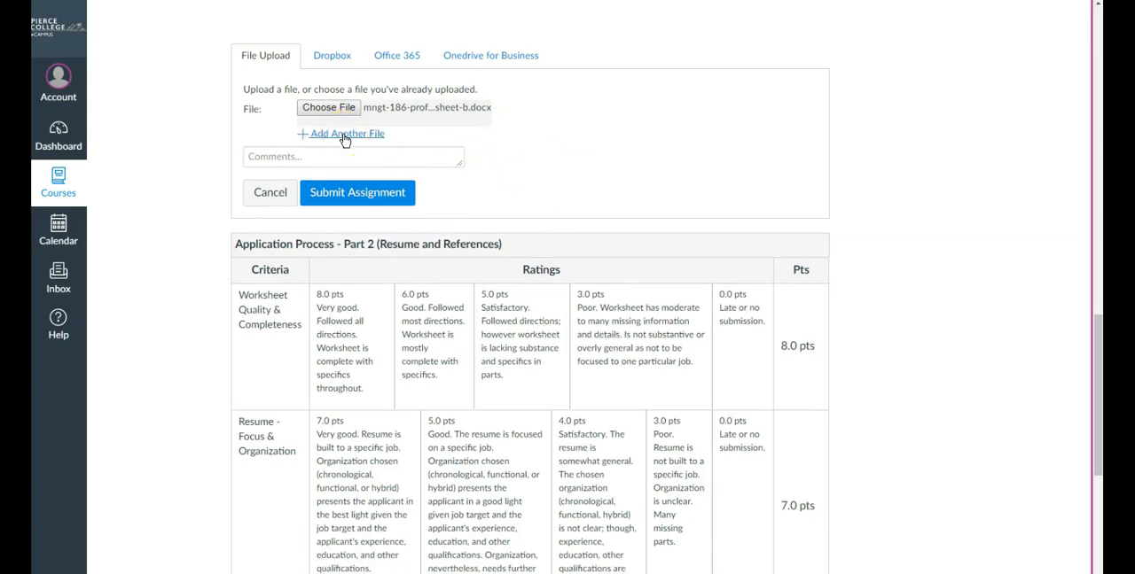
left_click(345, 133)
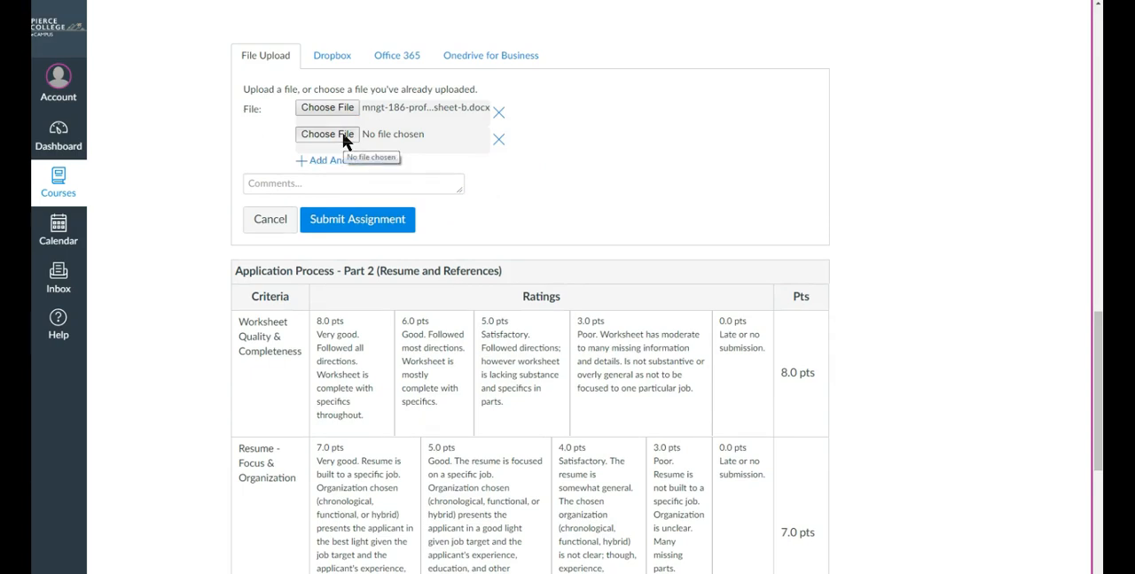
left_click(326, 134)
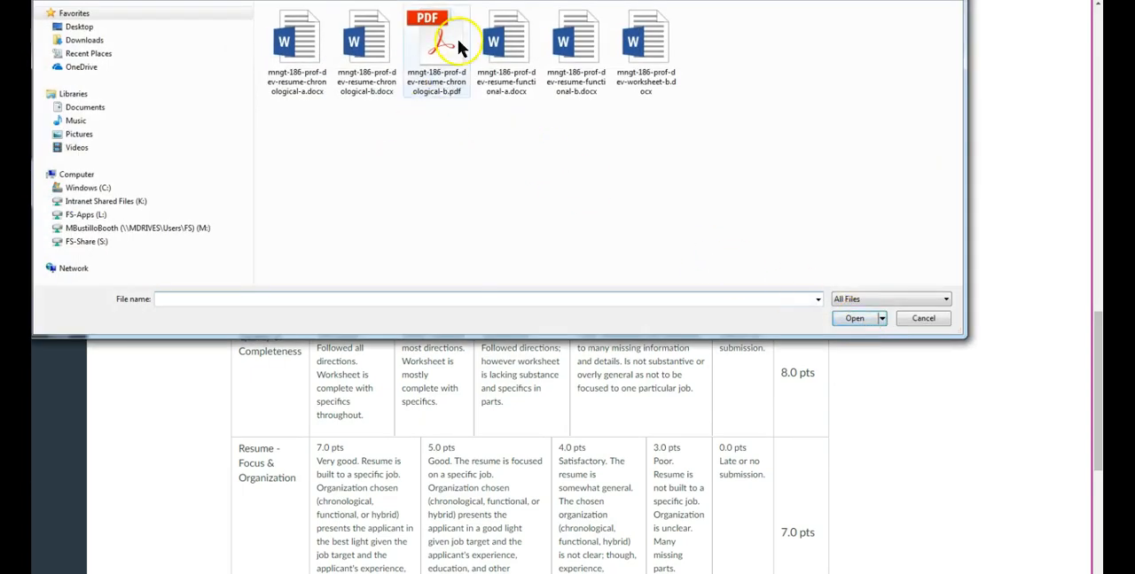
left_click(436, 44)
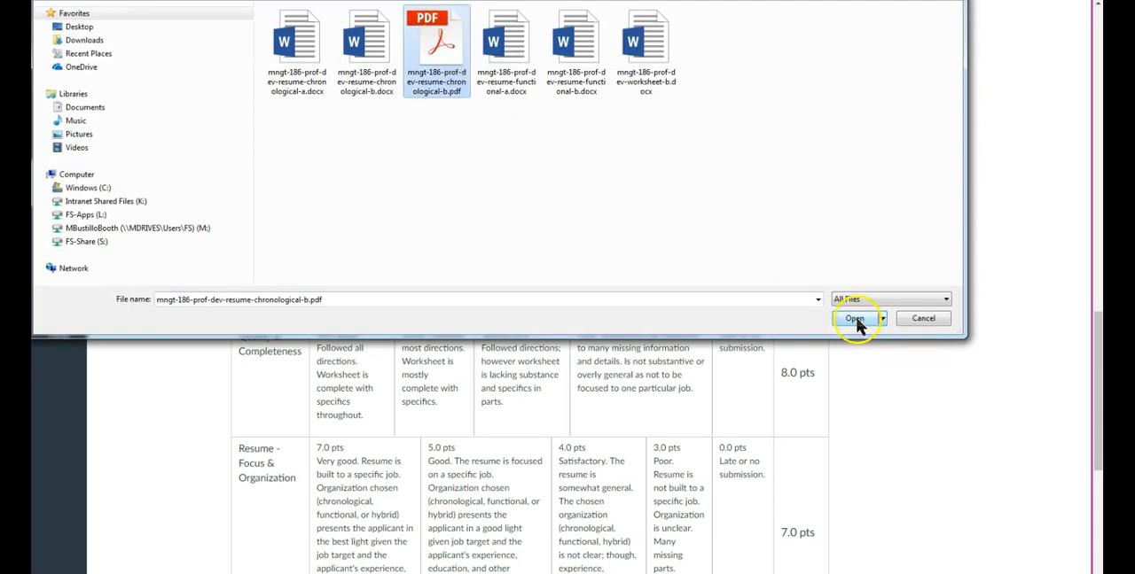
left_click(853, 318)
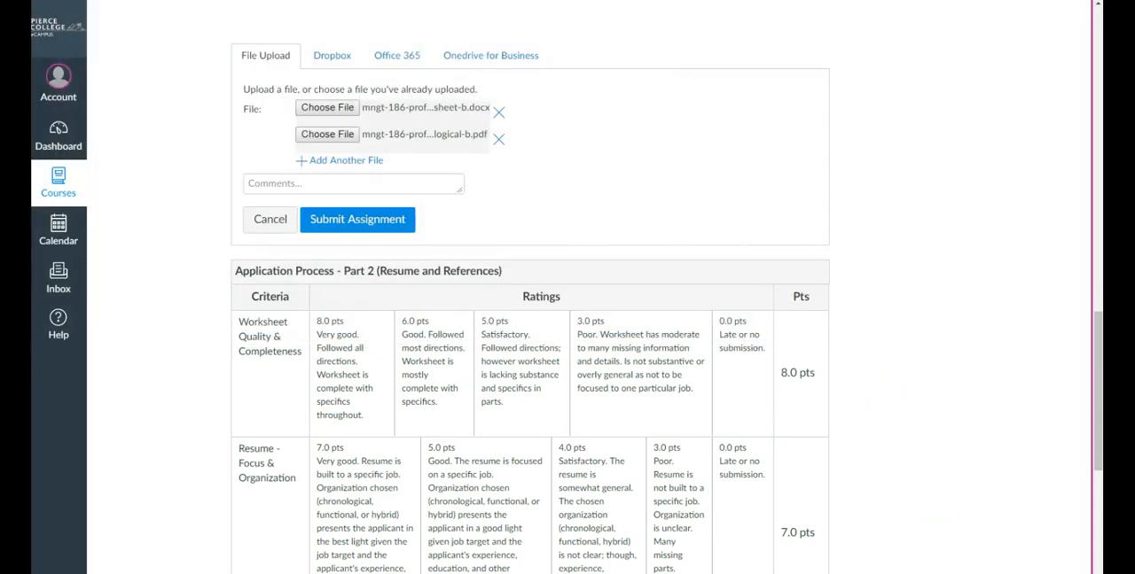
mouse_move(425, 134)
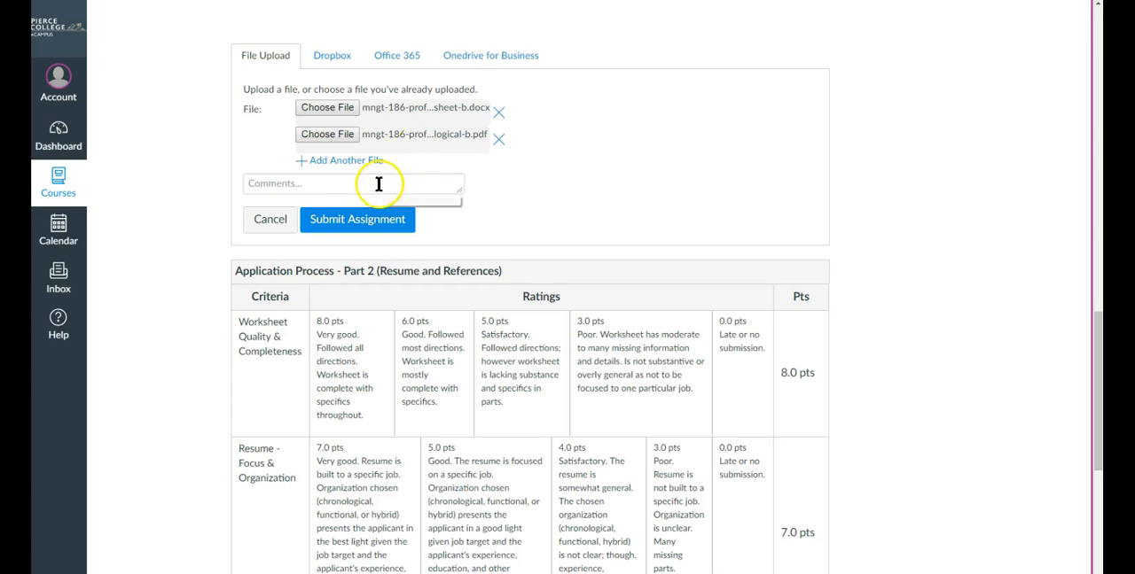
Step: Write the submission comment "I really enjoyed this assignment!"
left_click(353, 184)
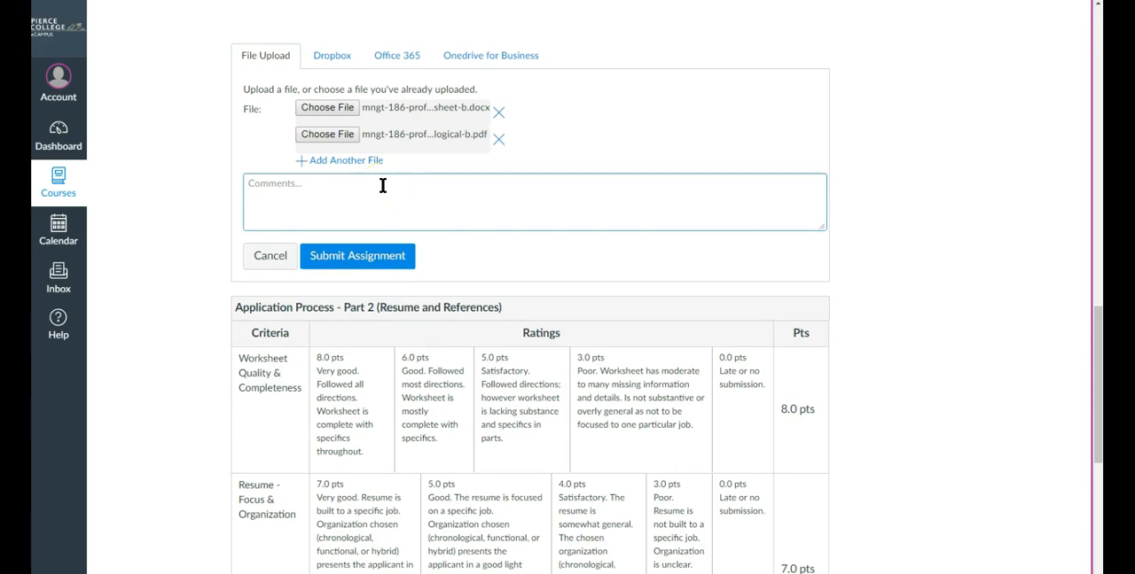
type("I really e")
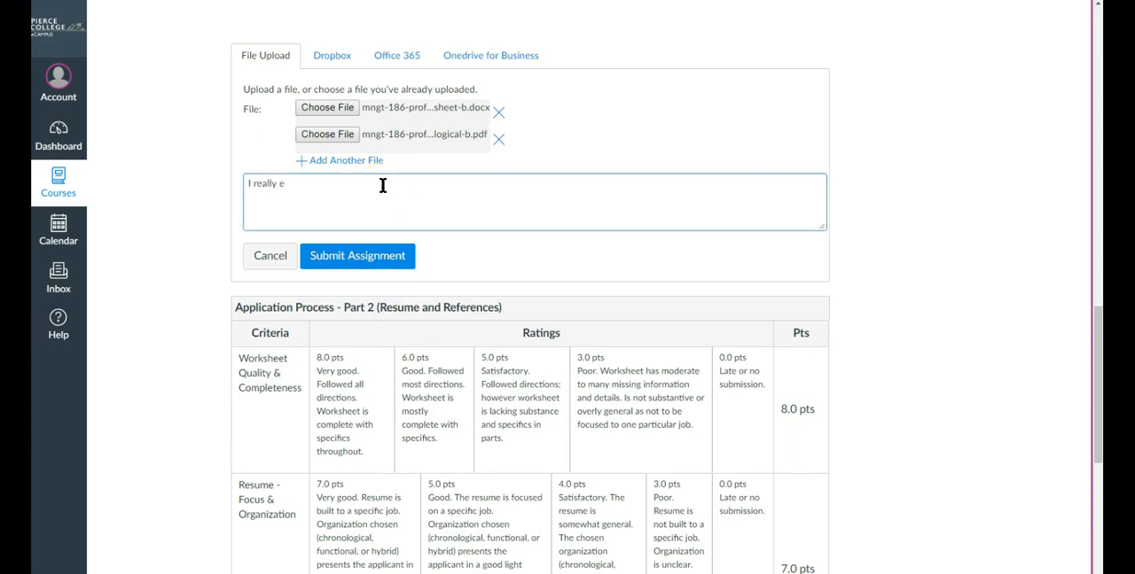
type("njoyed this")
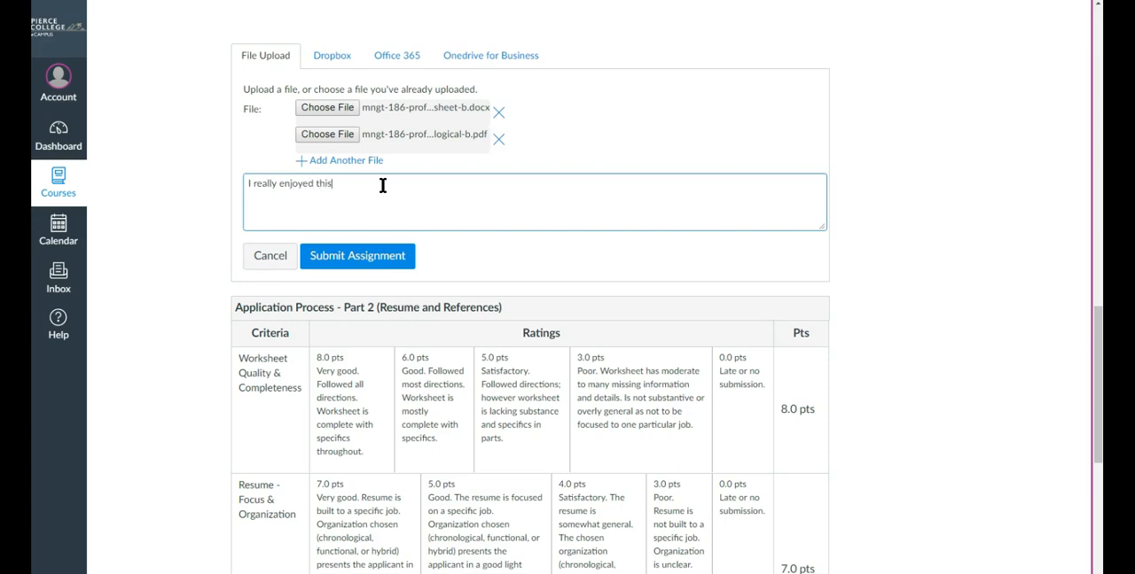
type("assignment!")
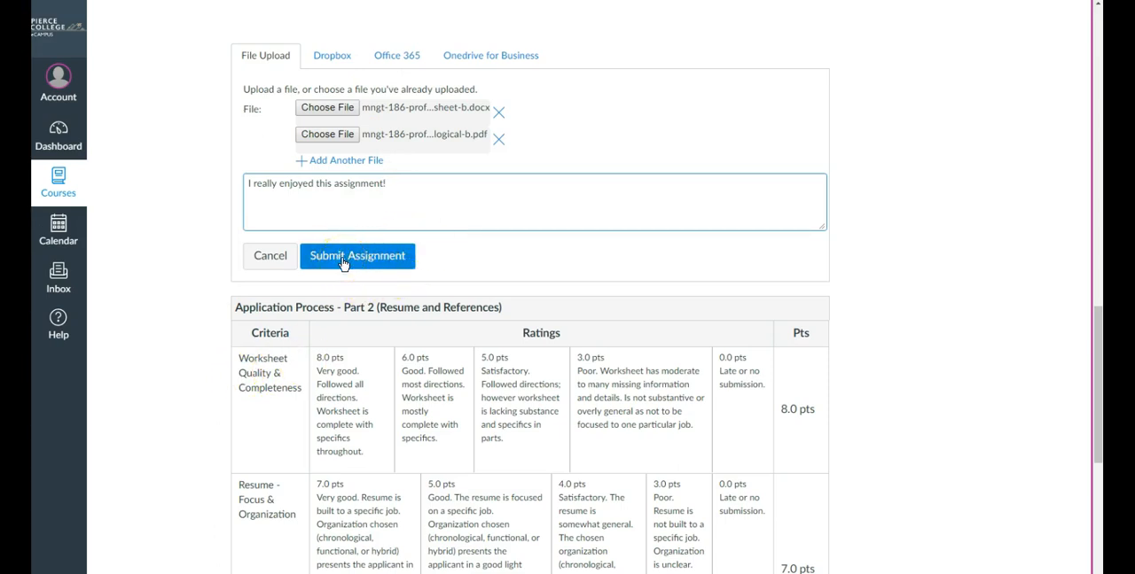
Step: Submit the assignment with the worksheet, resume B PDF and comment
left_click(357, 255)
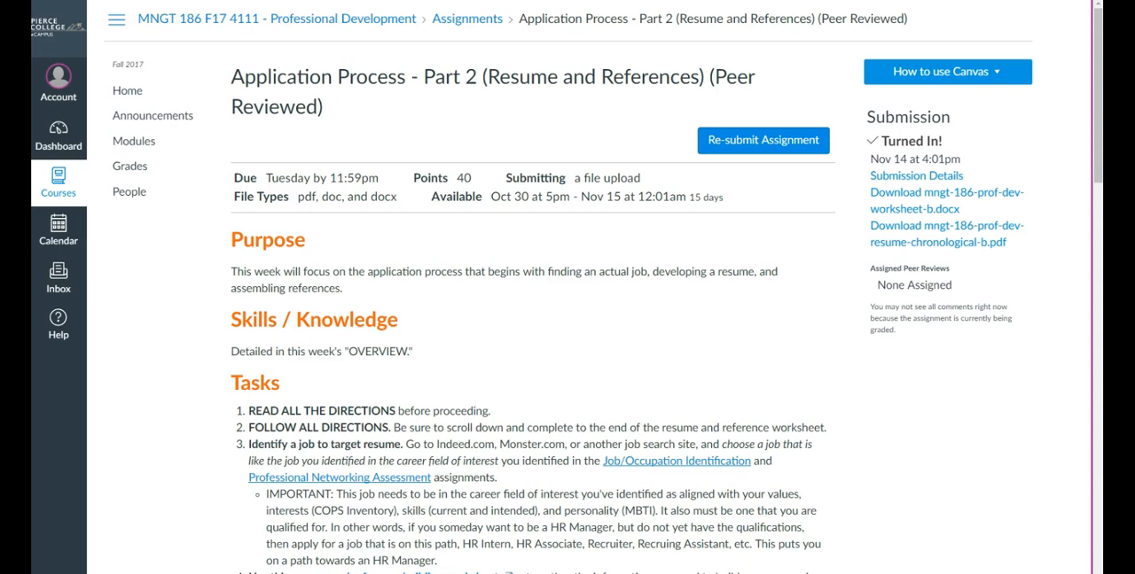
mouse_move(880, 105)
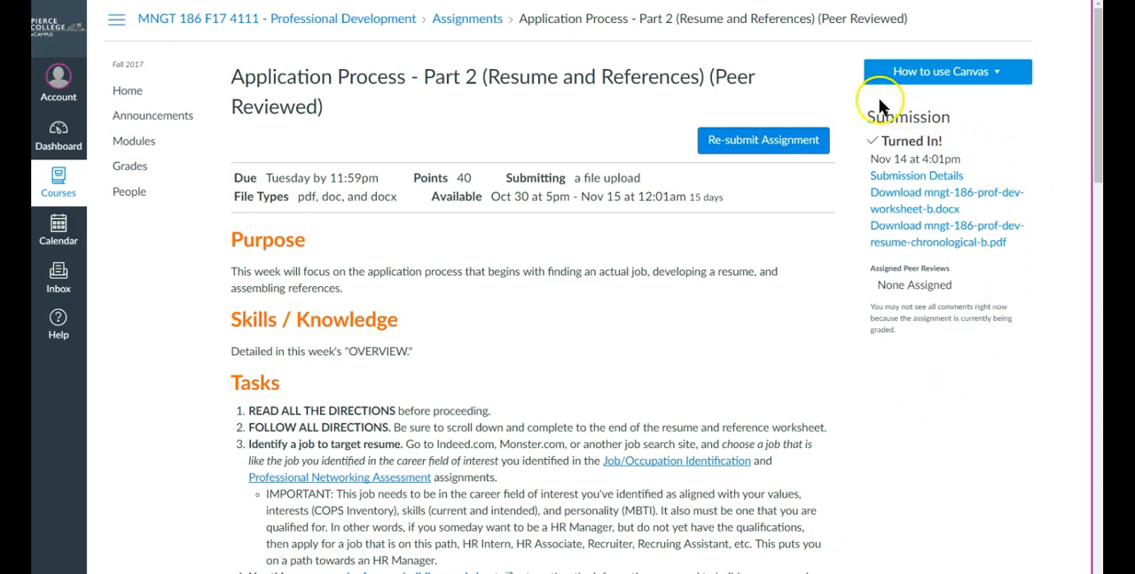
mouse_move(886, 110)
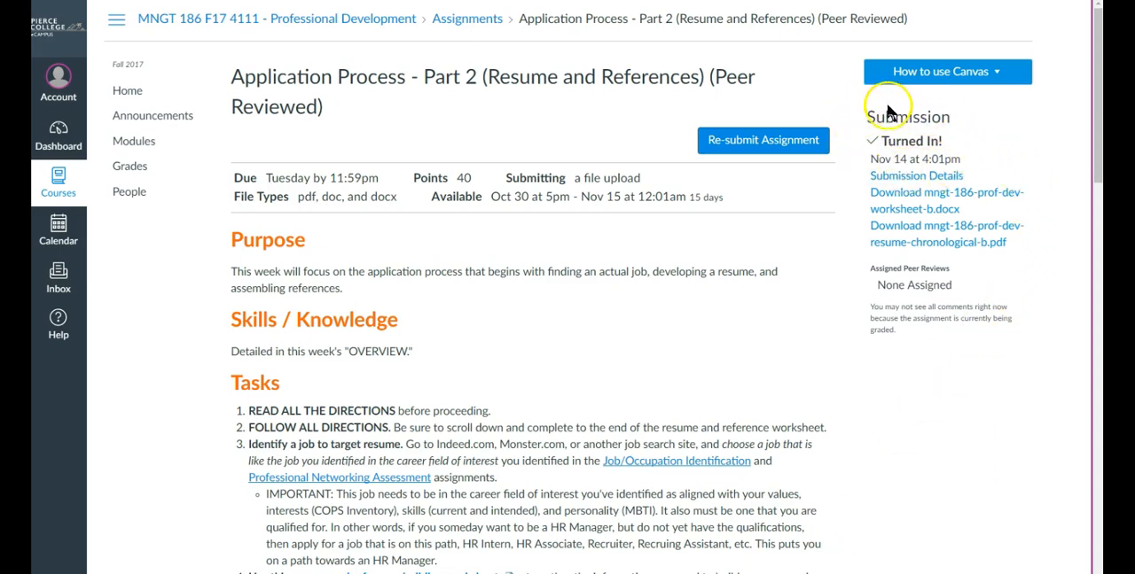
mouse_move(869, 212)
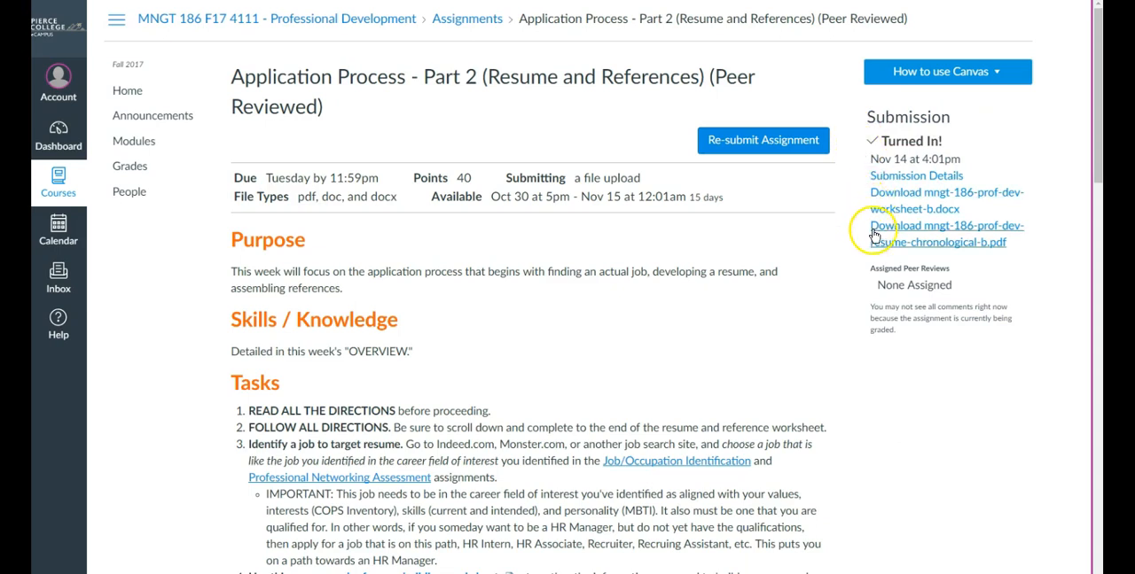
mouse_move(862, 266)
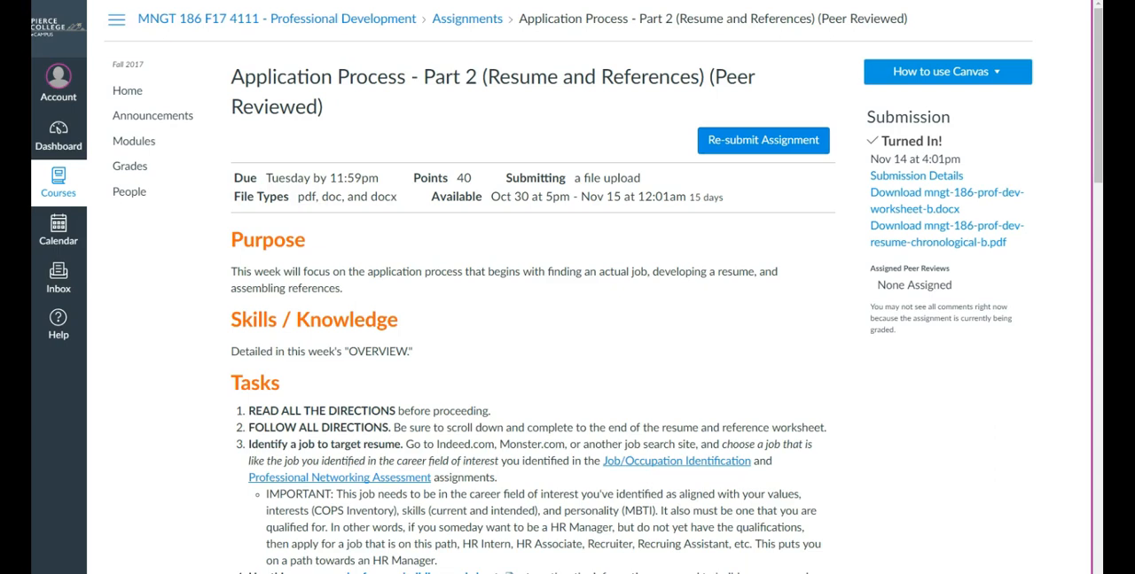
mouse_move(783, 118)
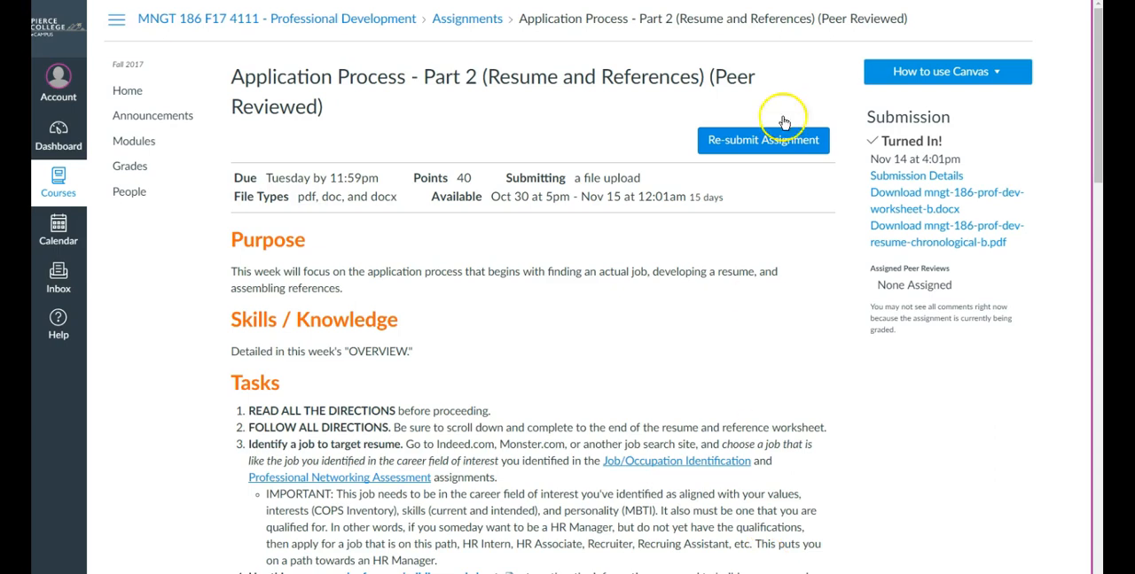
Step: Start a resubmission with a new worksheet and comment asking to grade this version instead
left_click(763, 140)
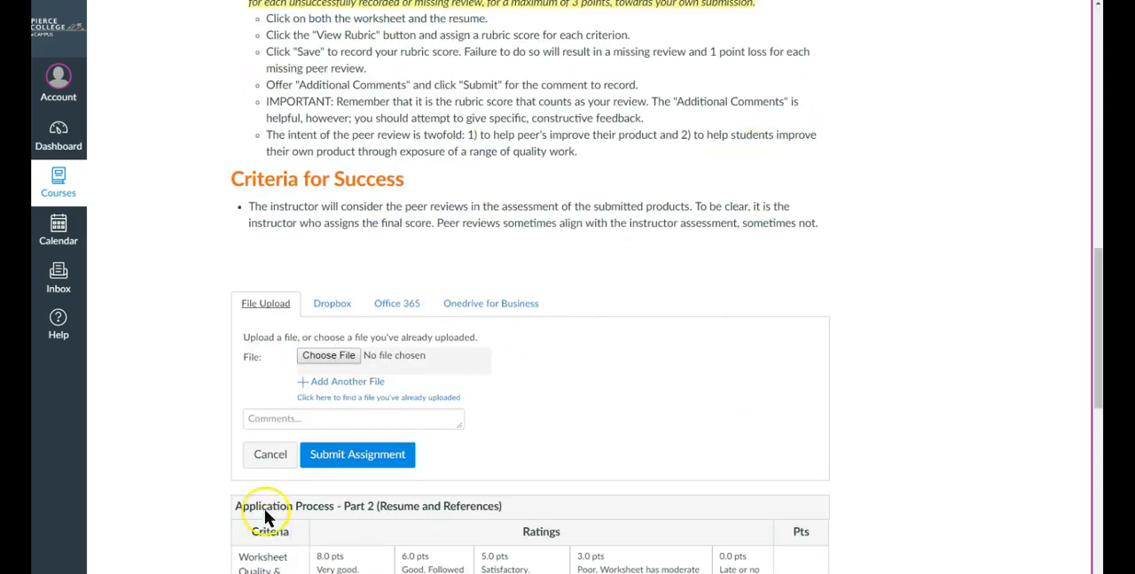
left_click(328, 356)
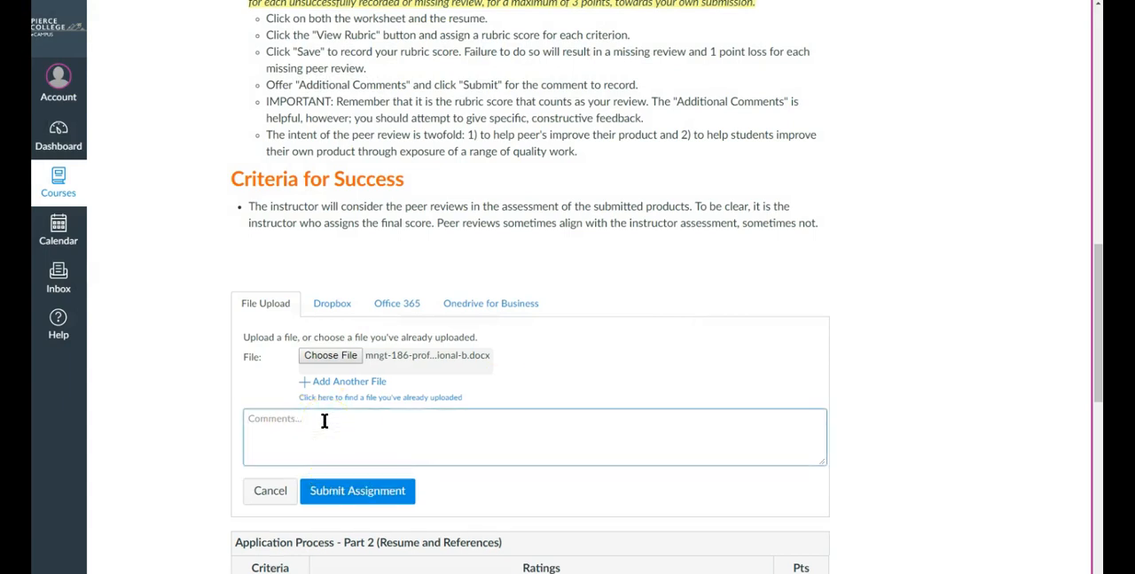
type("P")
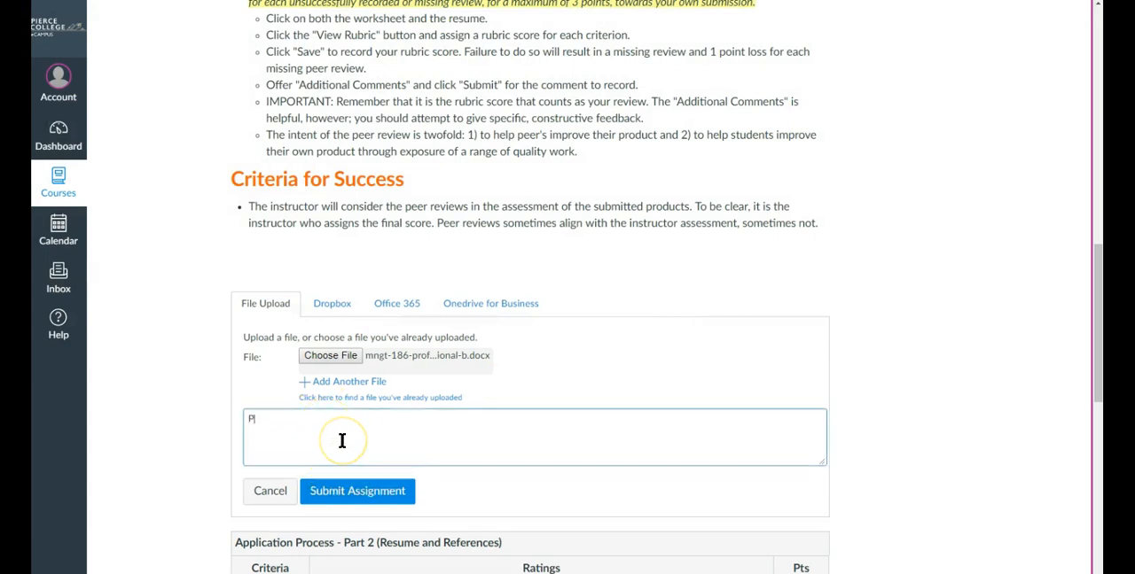
type("Please ignore t")
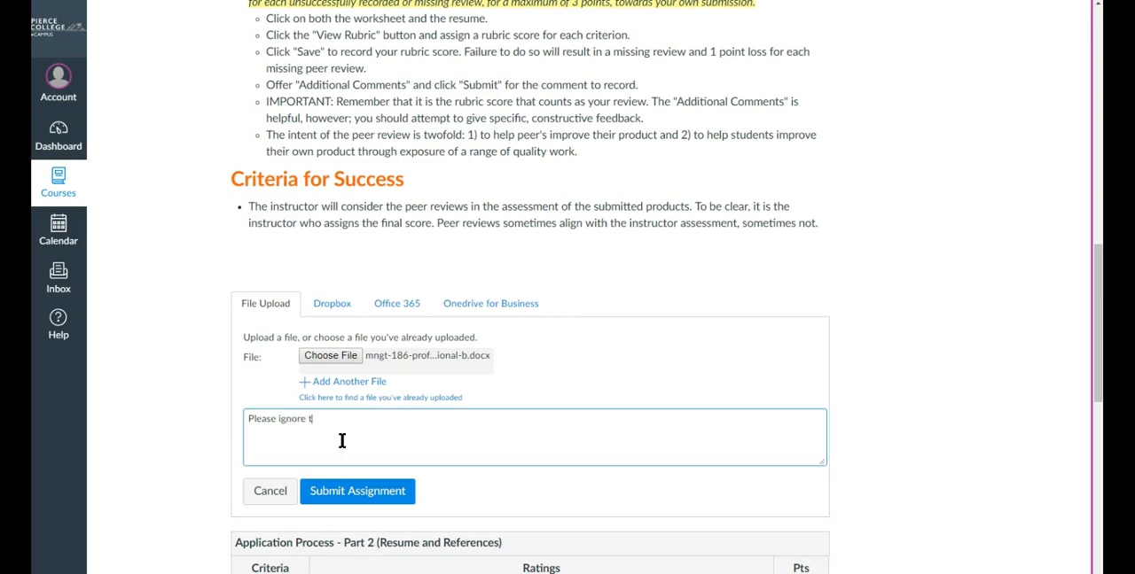
type("he earlier vi")
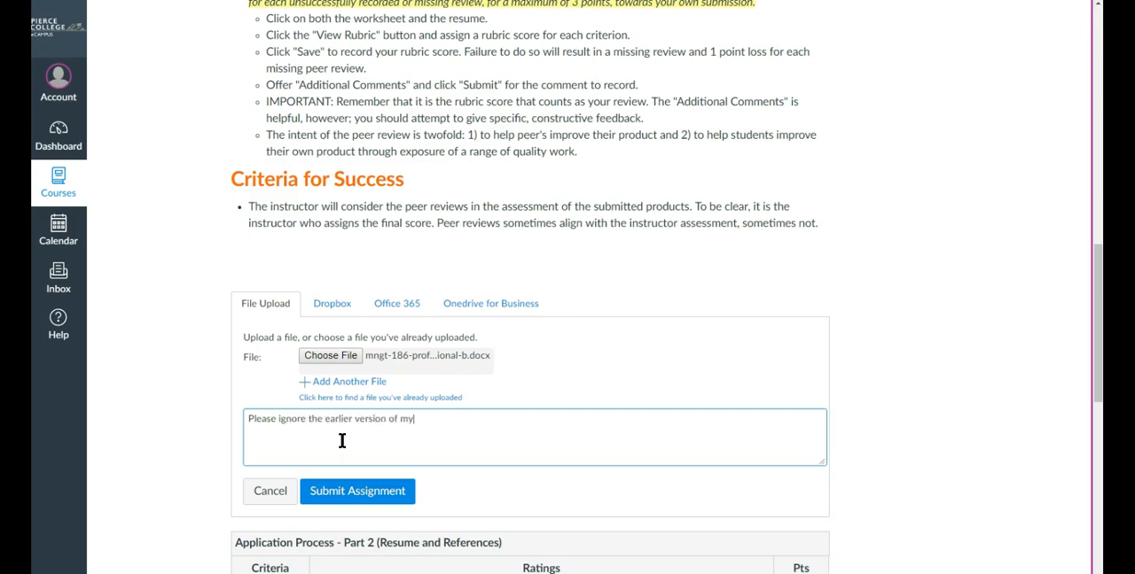
type("wor")
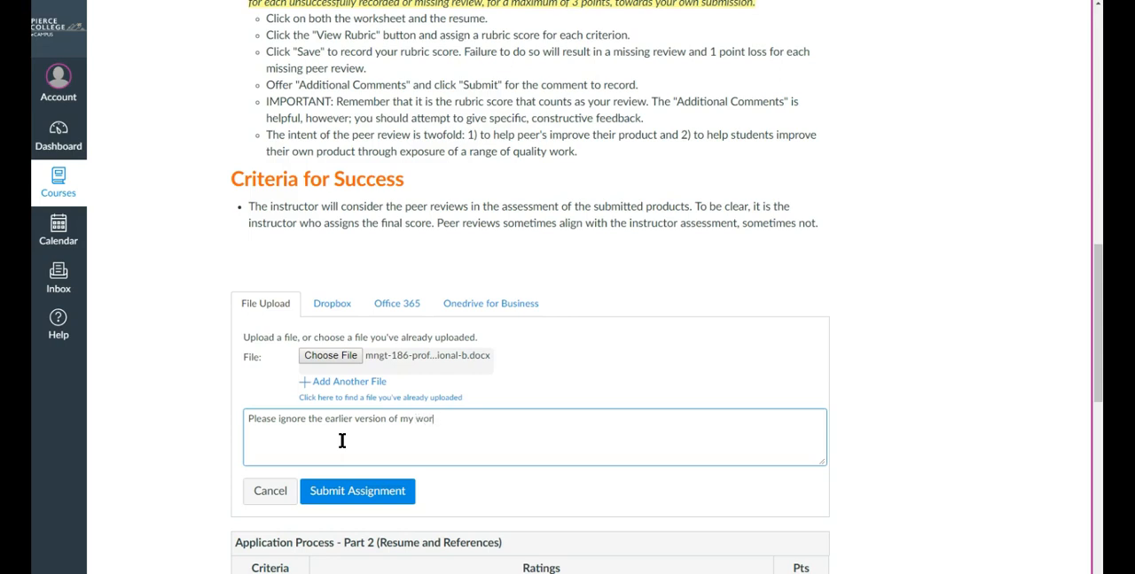
key("Backspace")
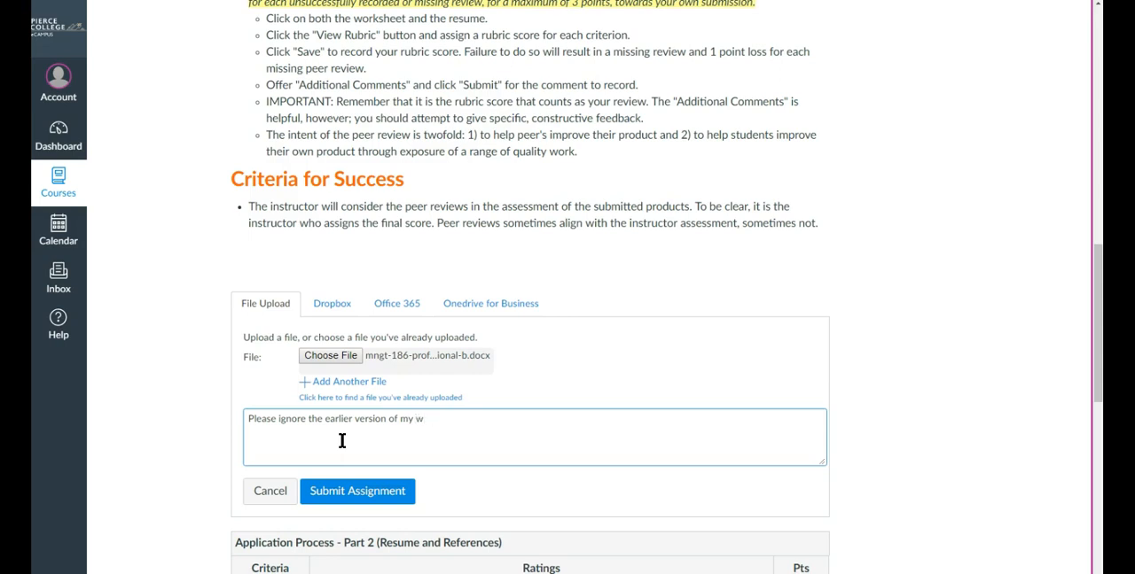
type("orksheet and")
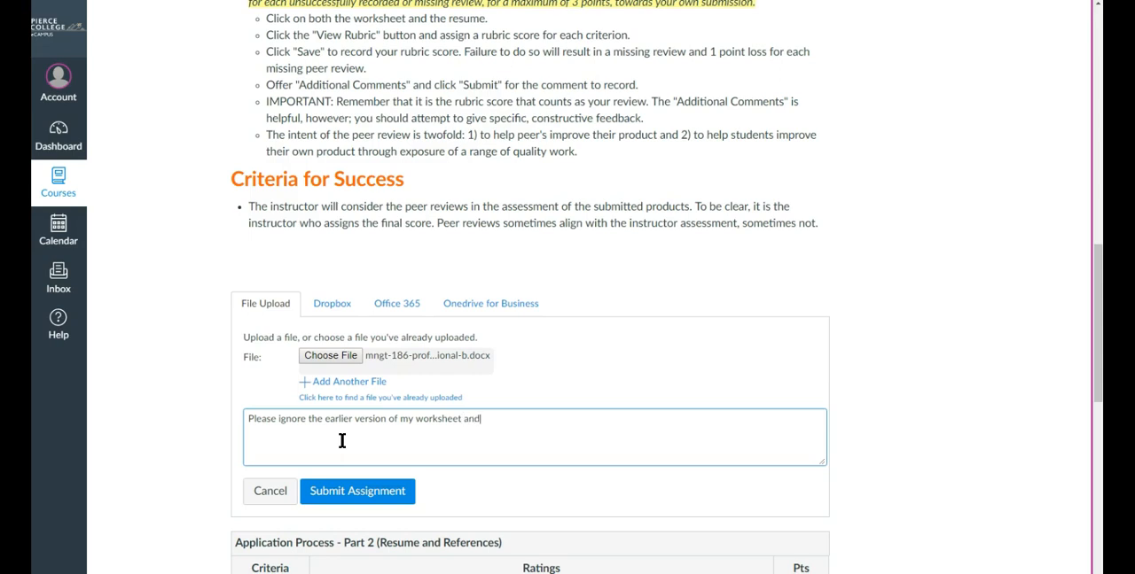
type("use this one for")
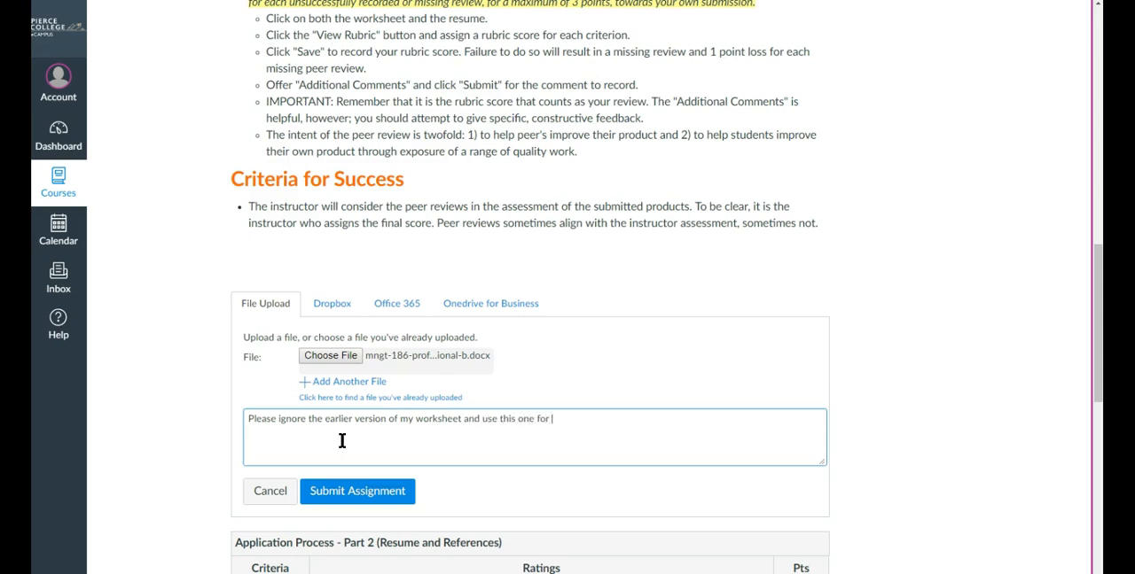
type("grading")
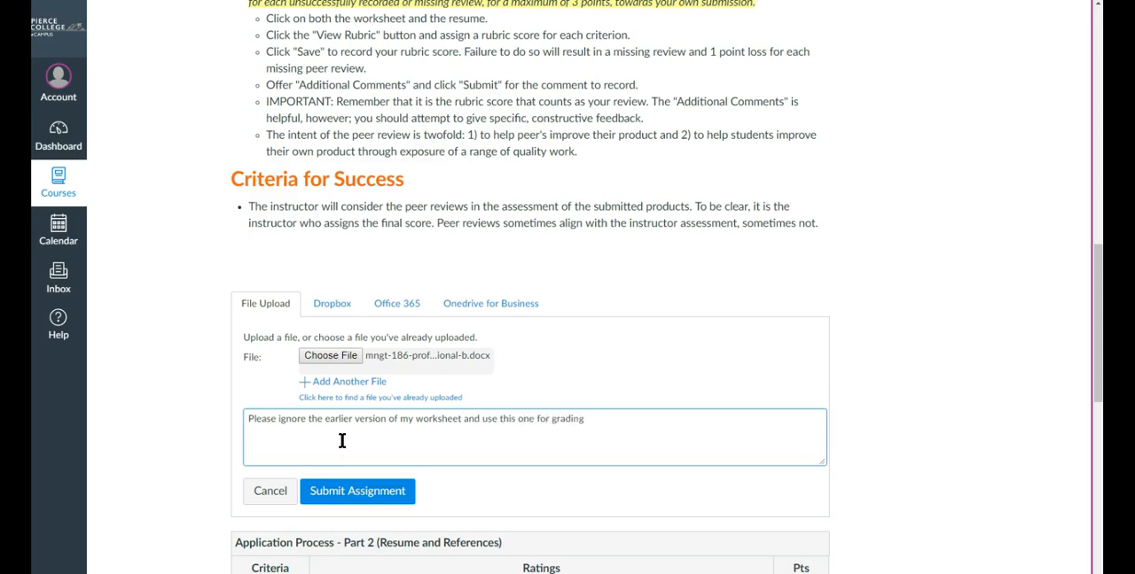
type("purpos")
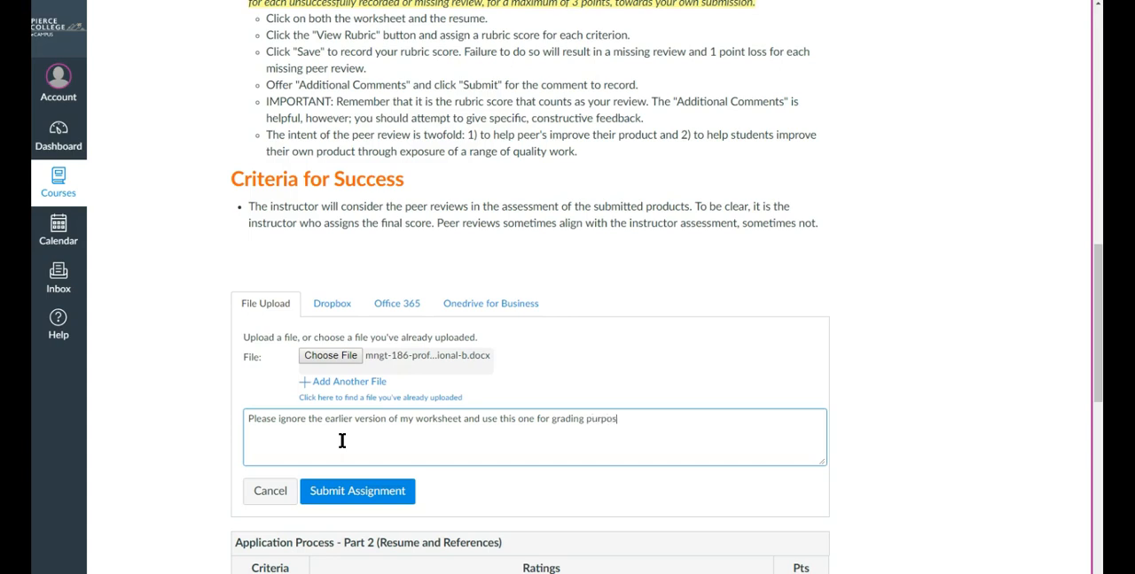
type("es.")
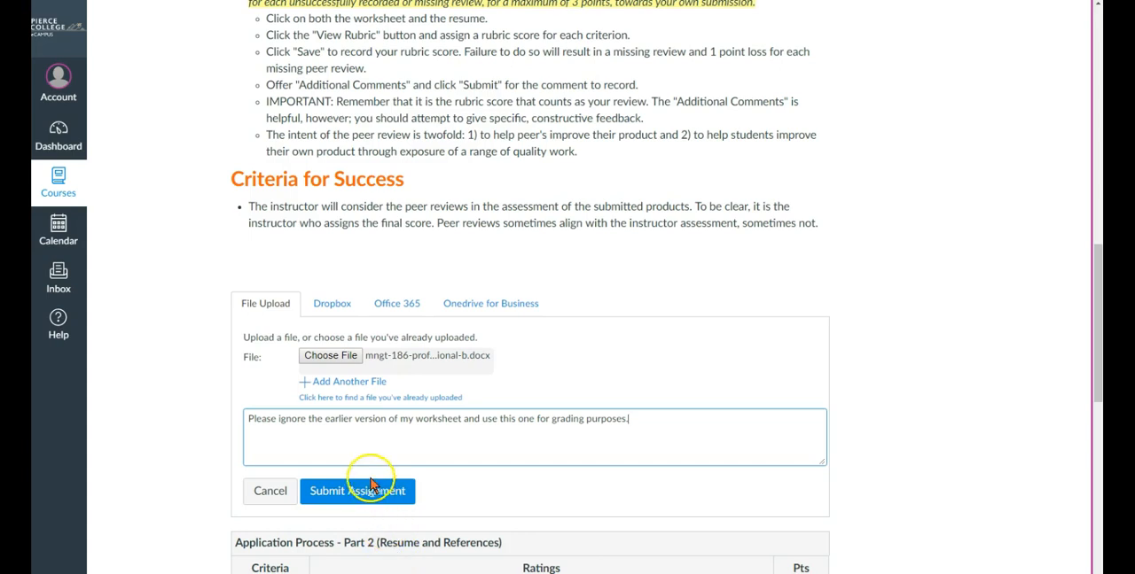
Step: Turn in the functional-b resume with its comment, then begin a resubmission
left_click(357, 491)
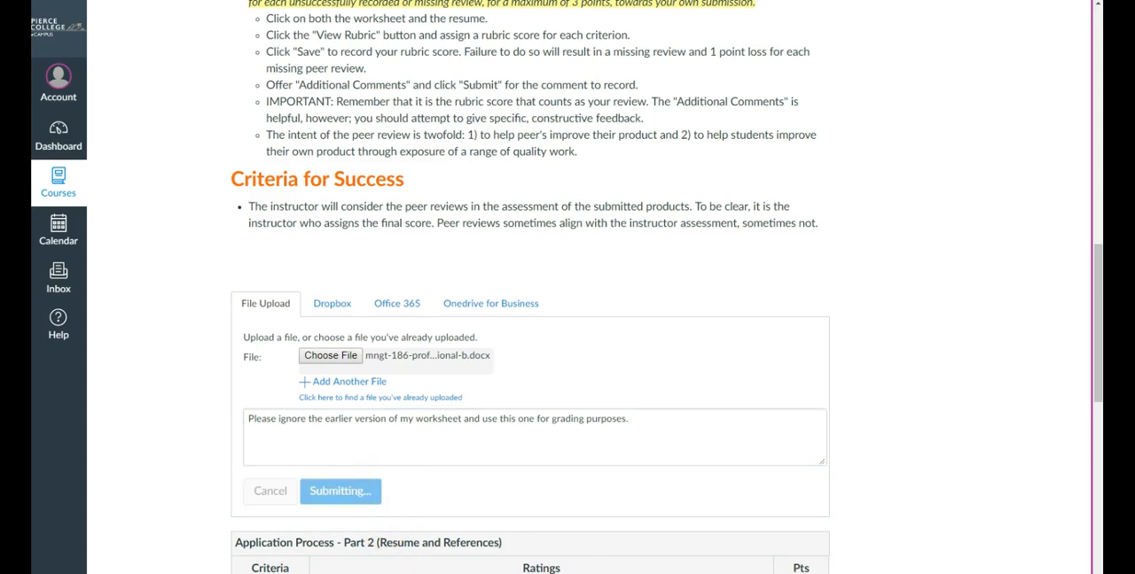
left_click(341, 491)
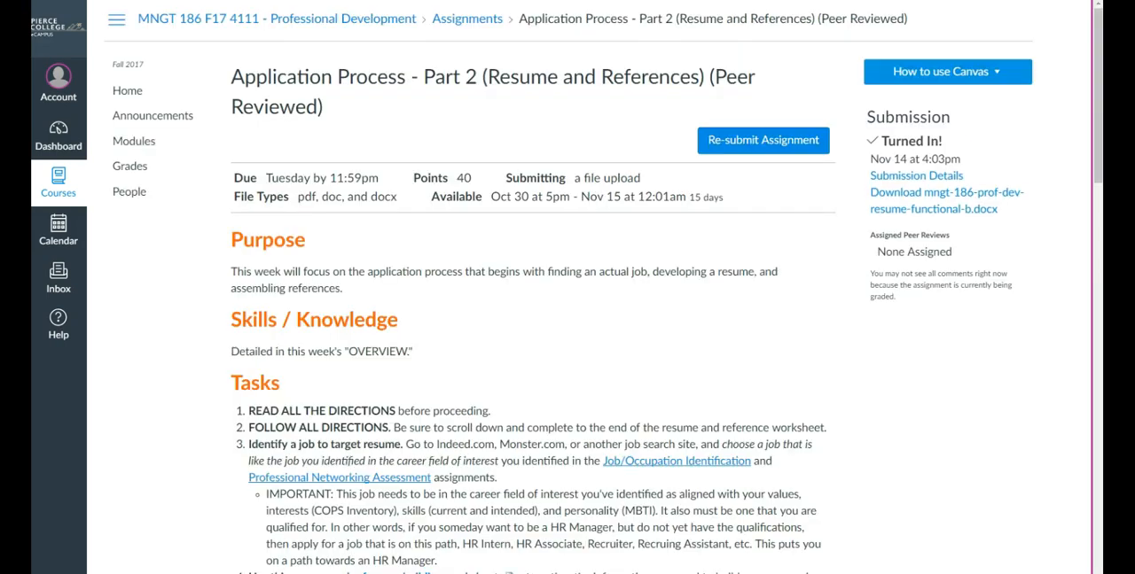
mouse_move(1014, 239)
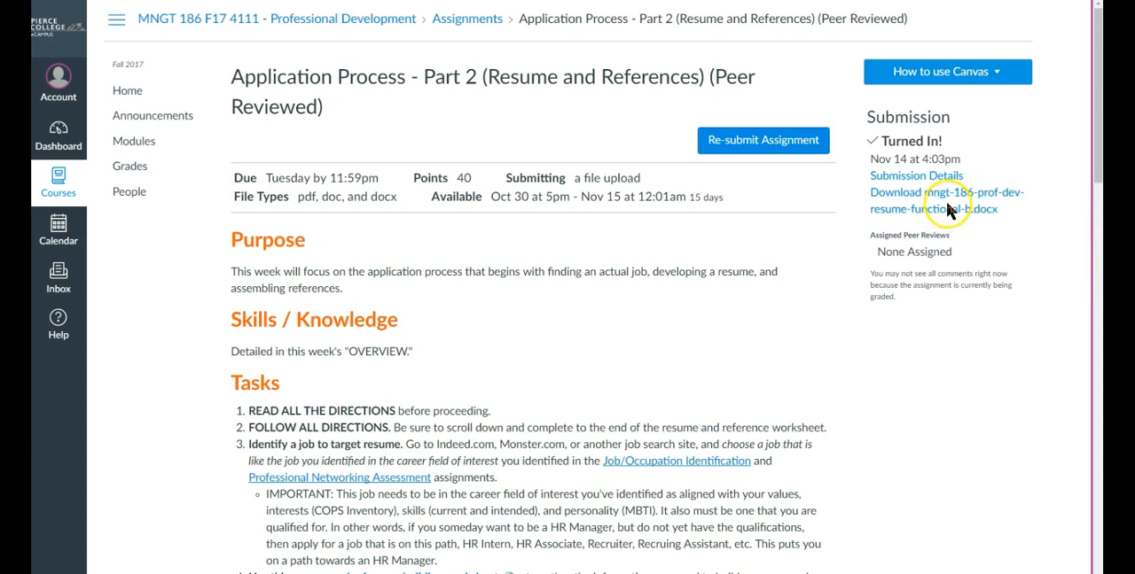
mouse_move(966, 213)
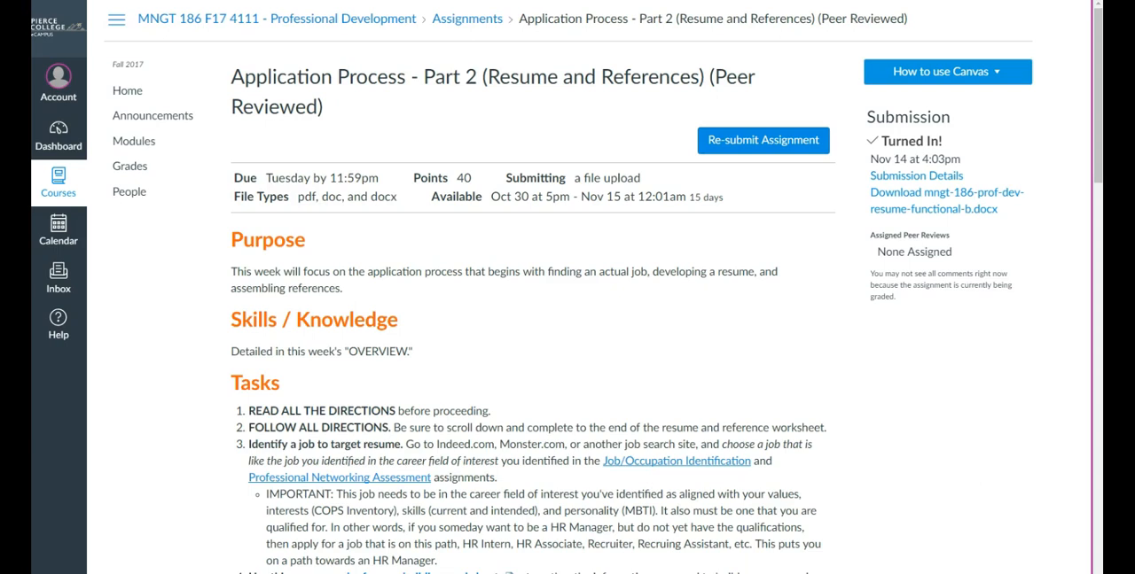
mouse_move(1013, 211)
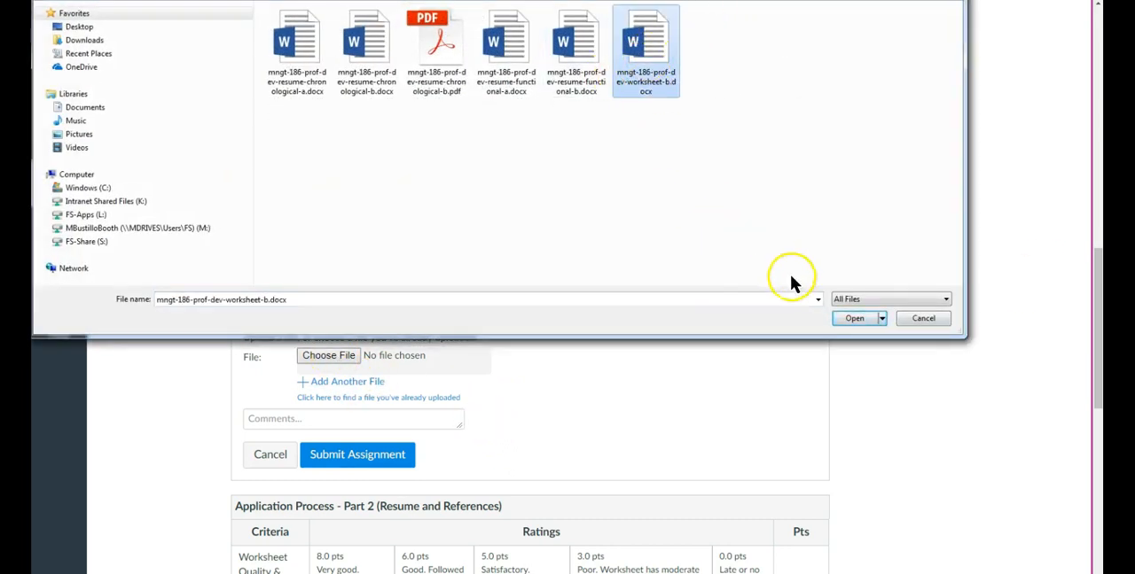
Step: Attach mngt-186-prof-dev-worksheet-b.docx and chronological-b.pdf as two submission files
left_click(853, 318)
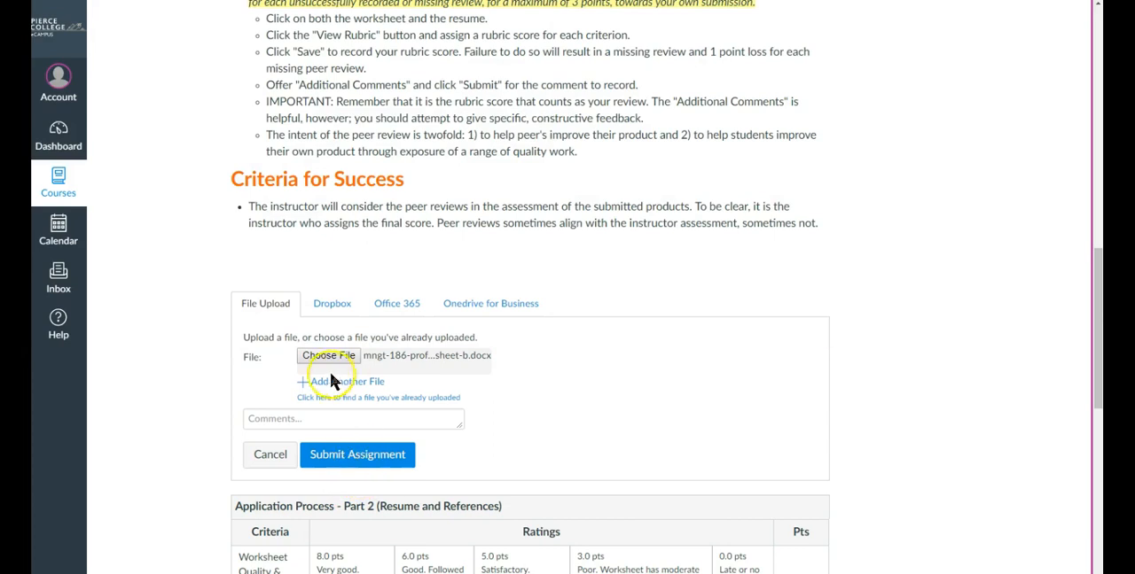
left_click(344, 382)
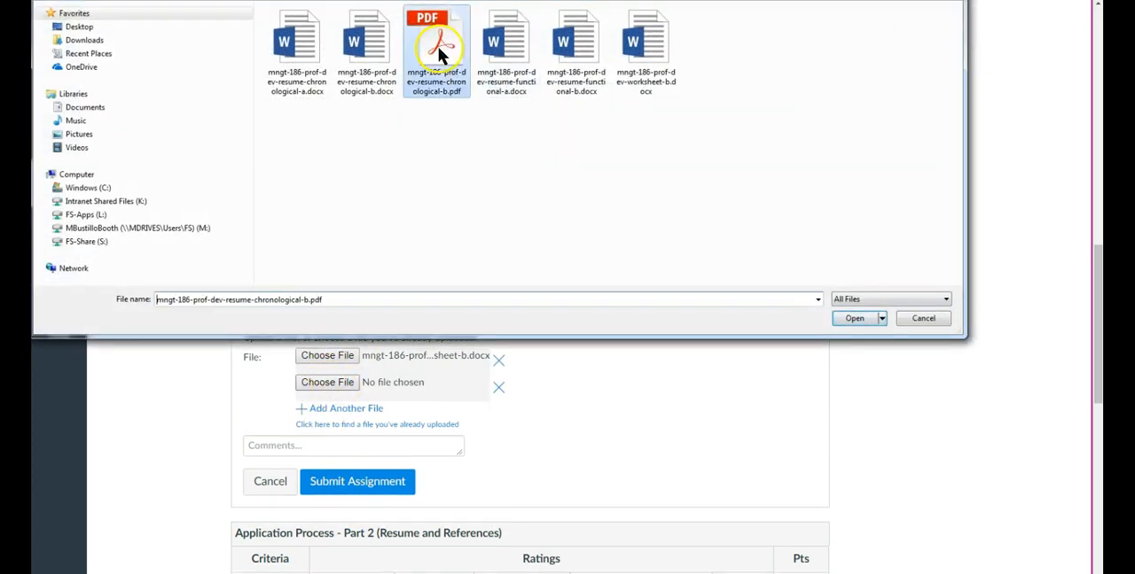
left_click(853, 318)
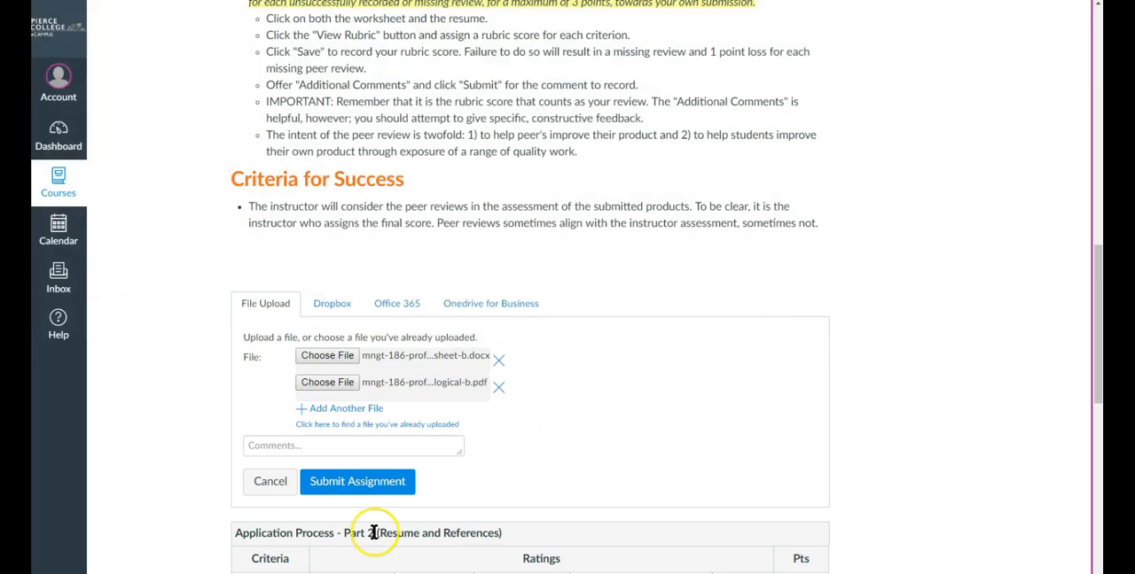
mouse_move(448, 362)
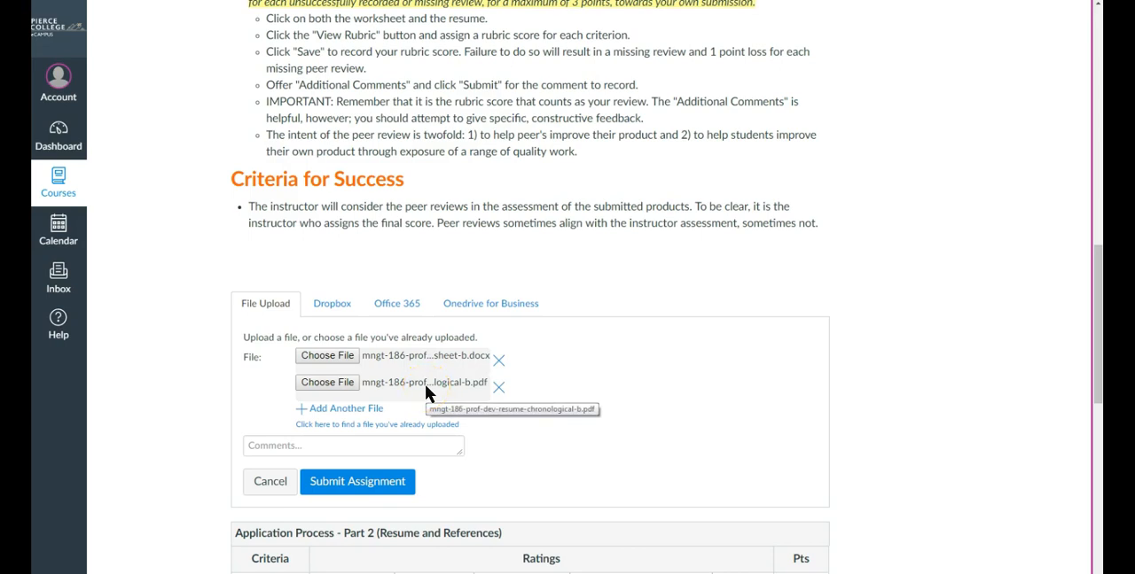
Step: Add the comment 'My apologies, this is the set I would like graded.'
left_click(353, 446)
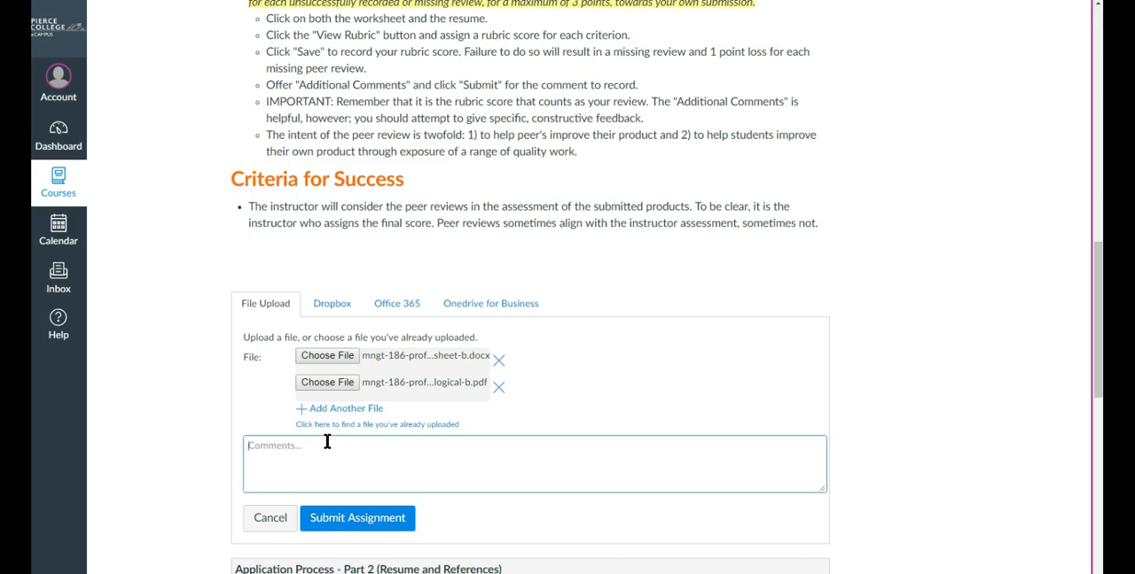
type("My apolog")
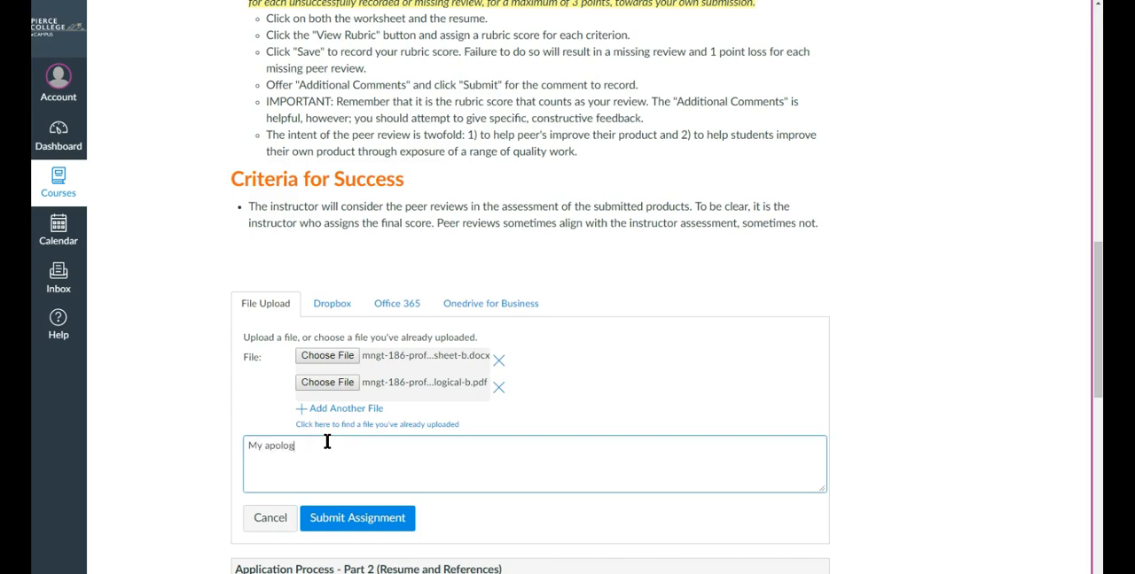
type("ies, this is the set I would like")
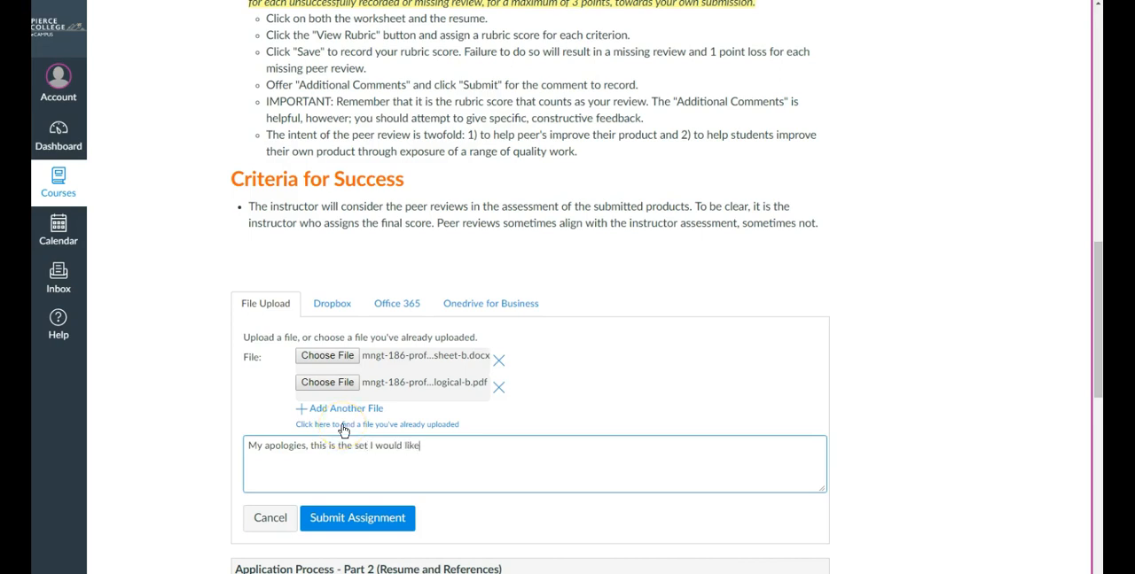
type("graded.")
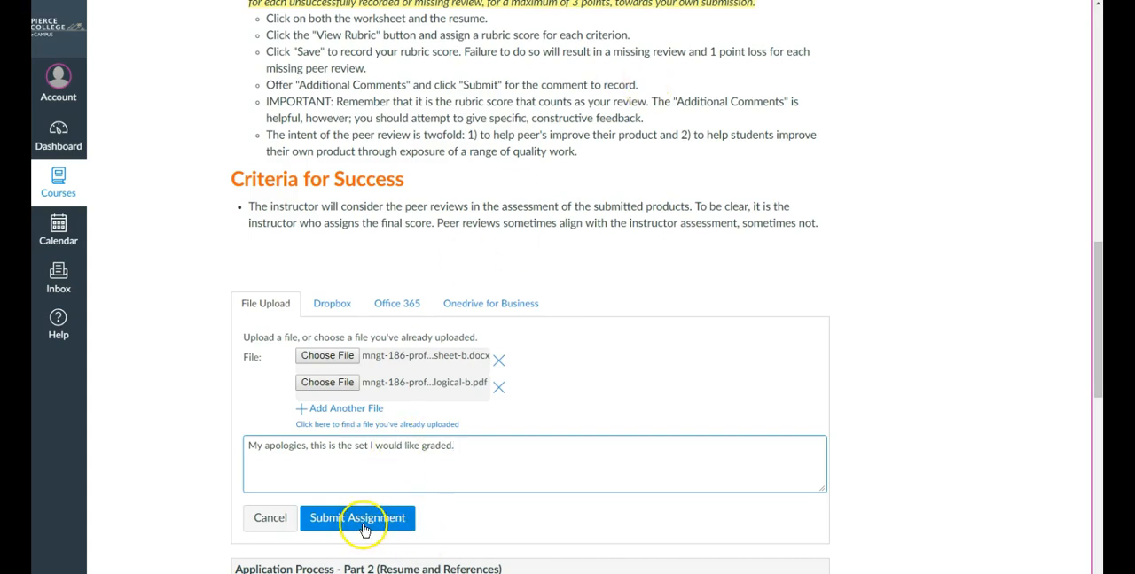
Step: Submit the resubmission containing worksheet-b .docx and chronological-b resume PDF
left_click(357, 517)
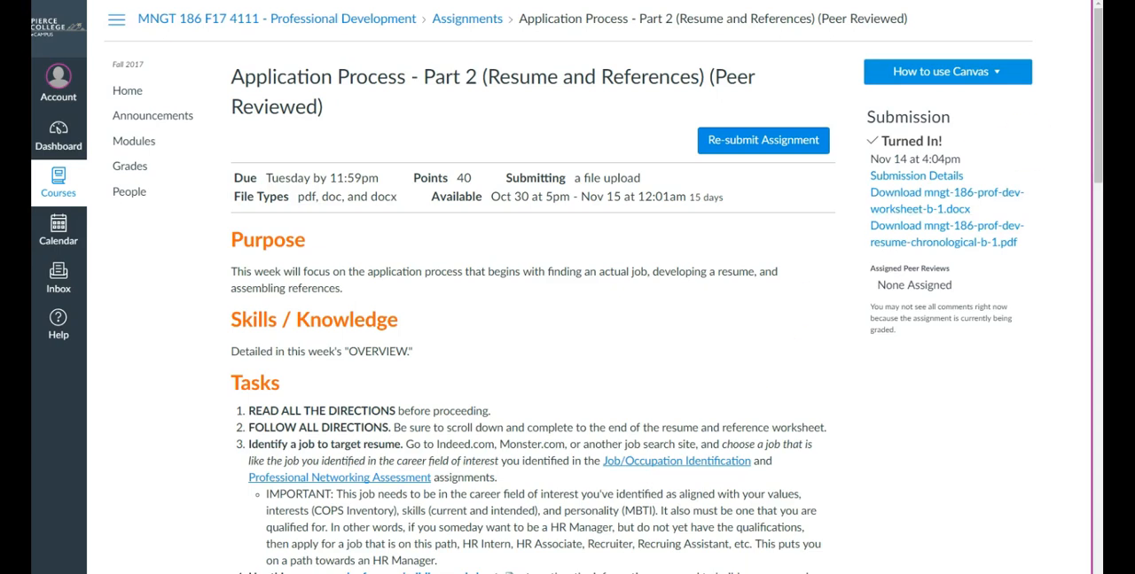
mouse_move(1063, 186)
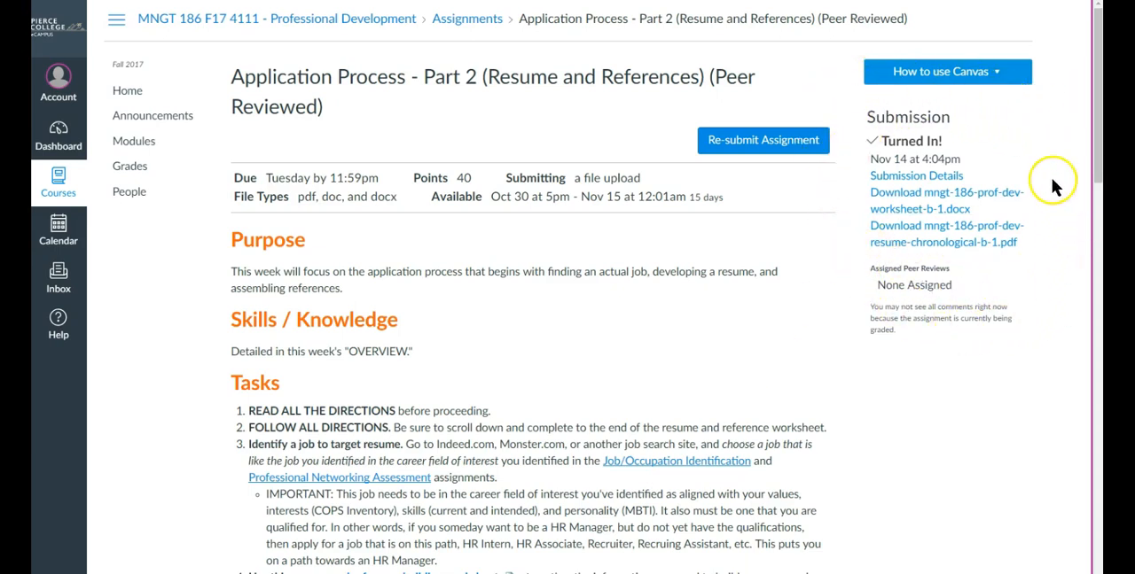
mouse_move(886, 368)
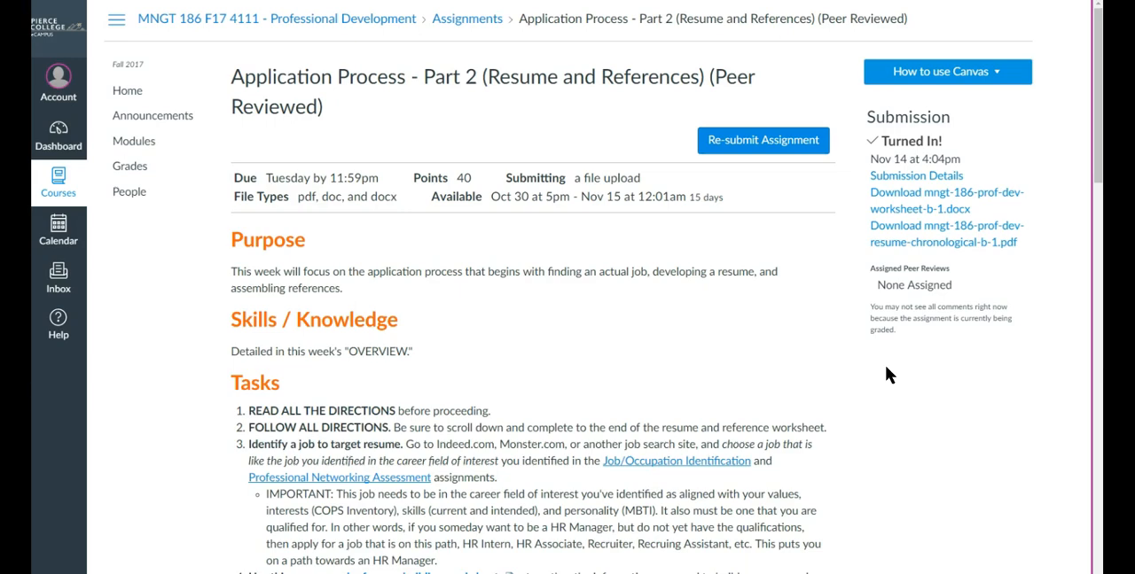
scroll("down", 3)
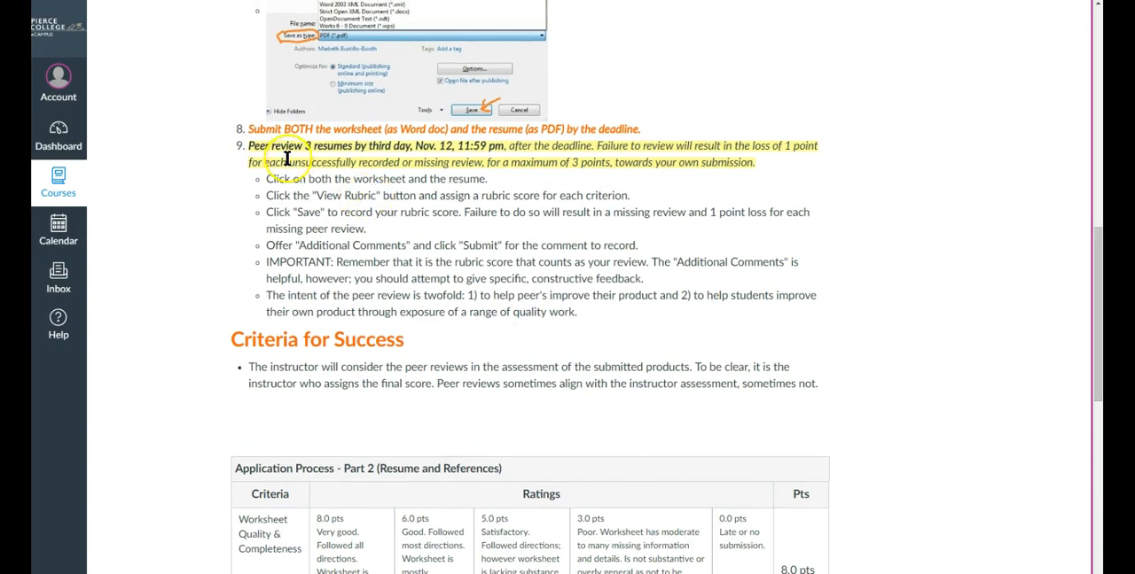
left_click_drag(249, 145, 363, 145)
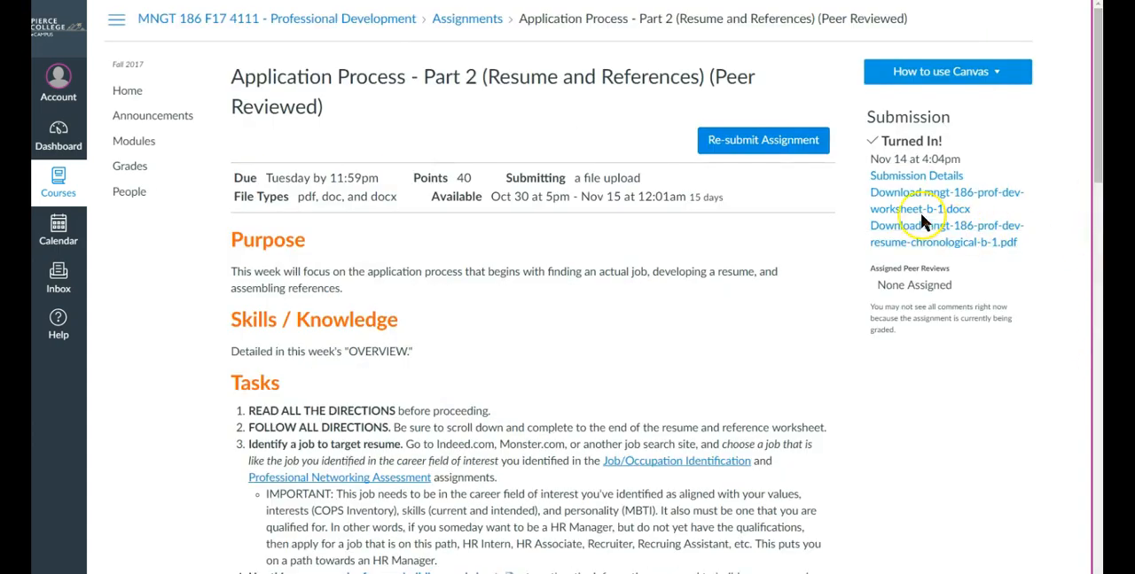
mouse_move(869, 248)
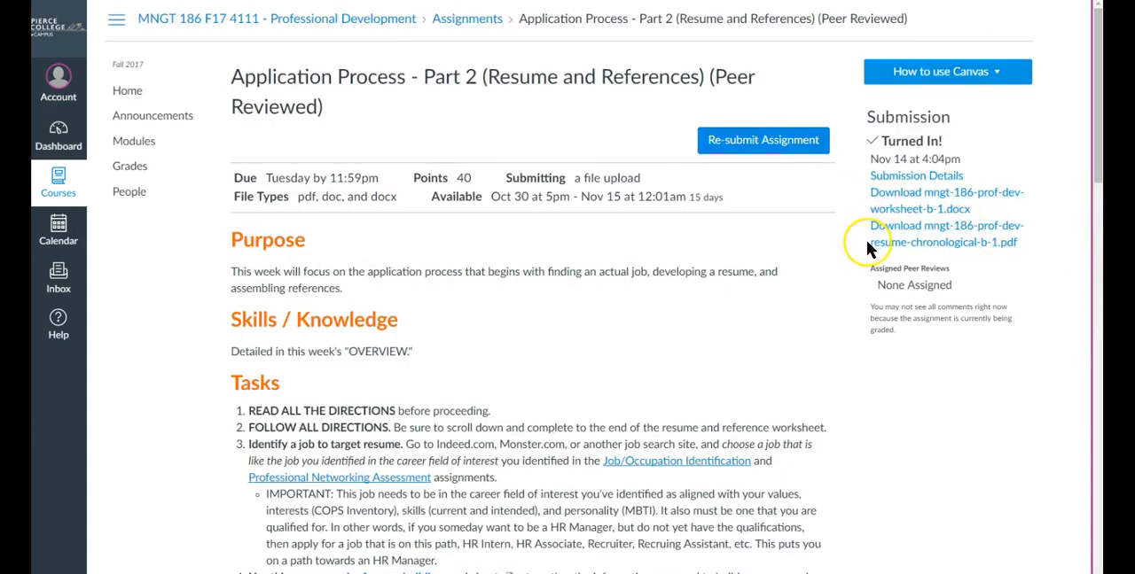